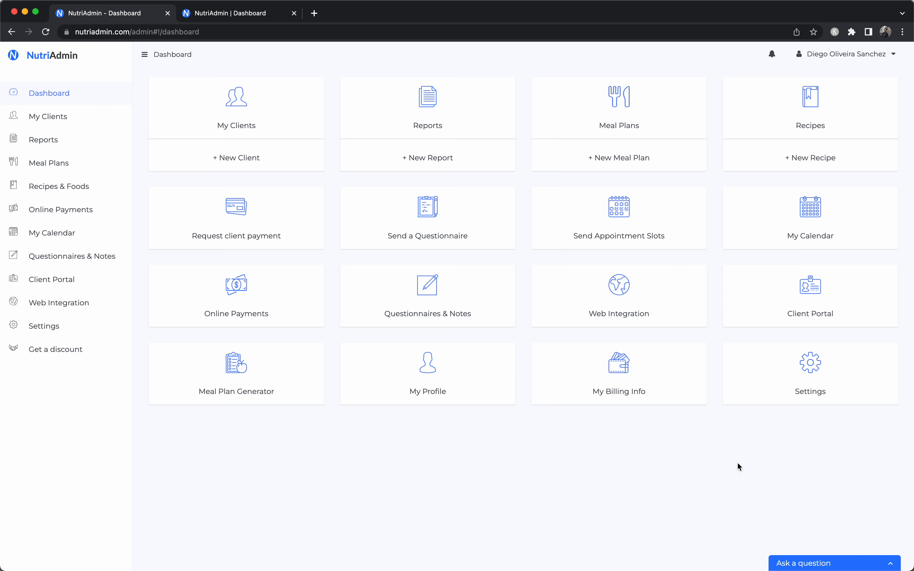
mouse_move(461, 507)
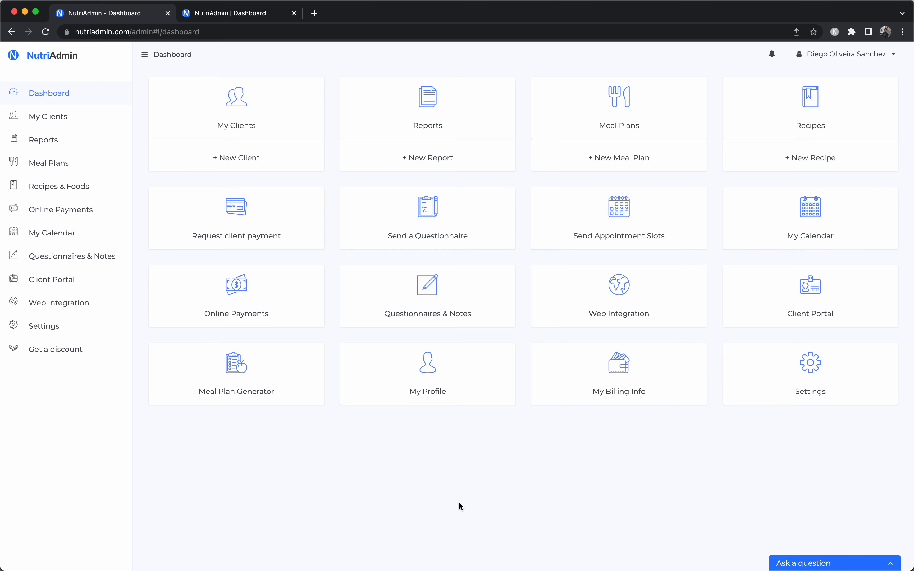
mouse_move(241, 51)
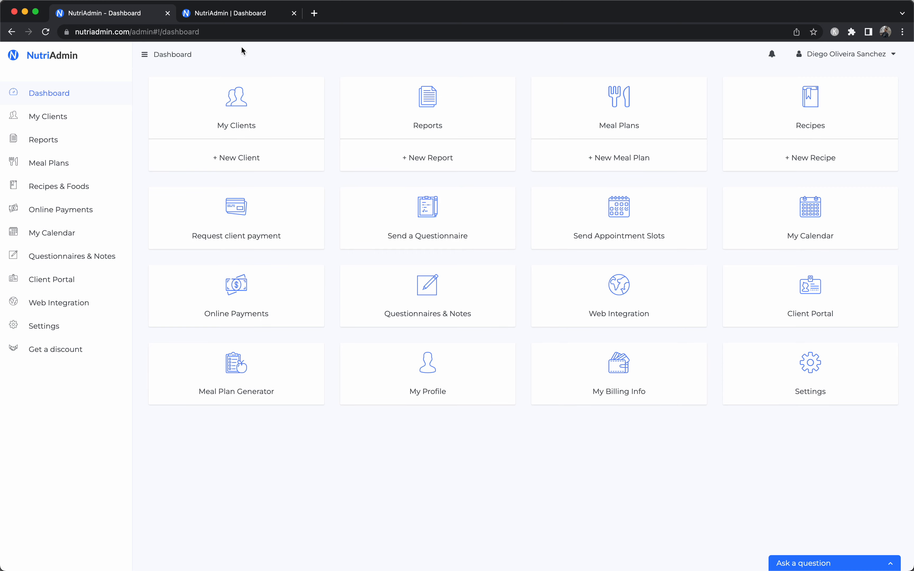
- Open the Example Client record from My Clients on its Overview of personal details
click(48, 116)
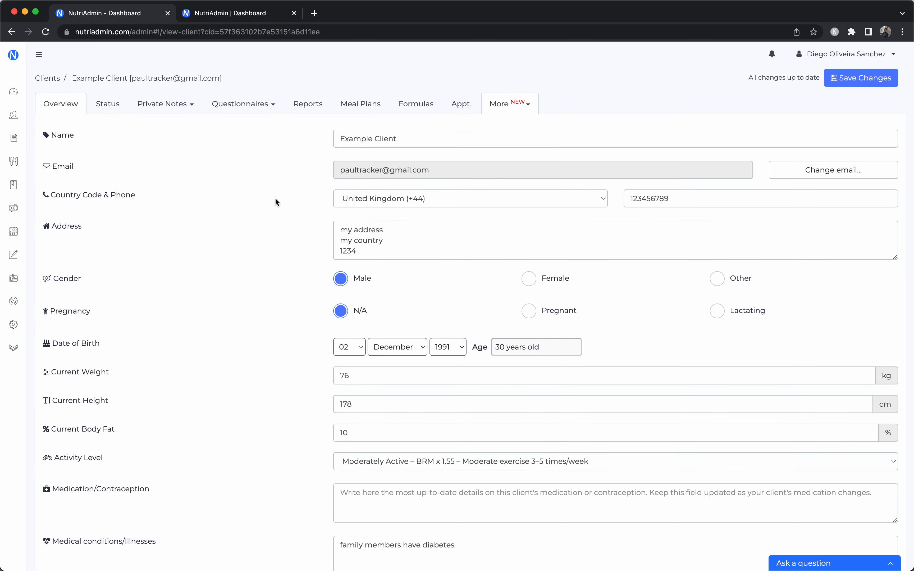
mouse_move(11, 86)
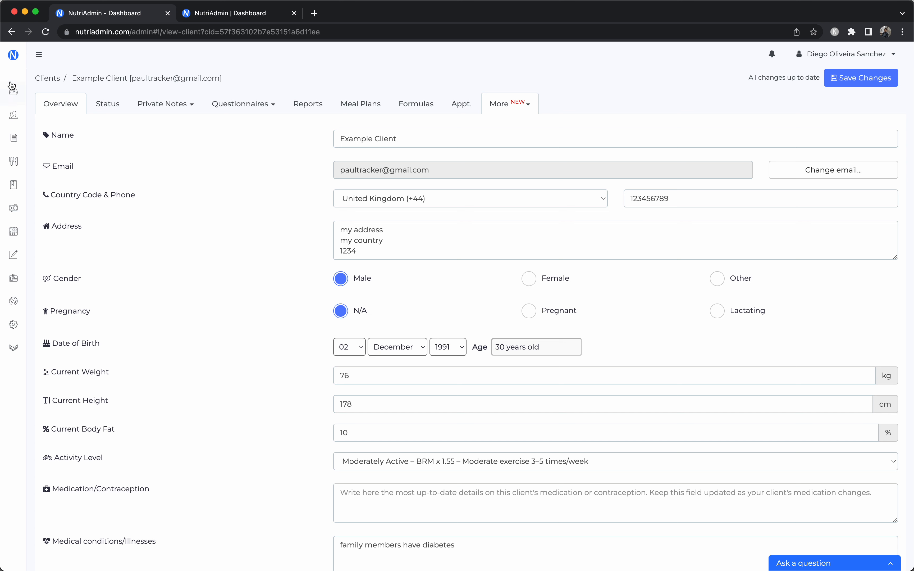
mouse_move(166, 178)
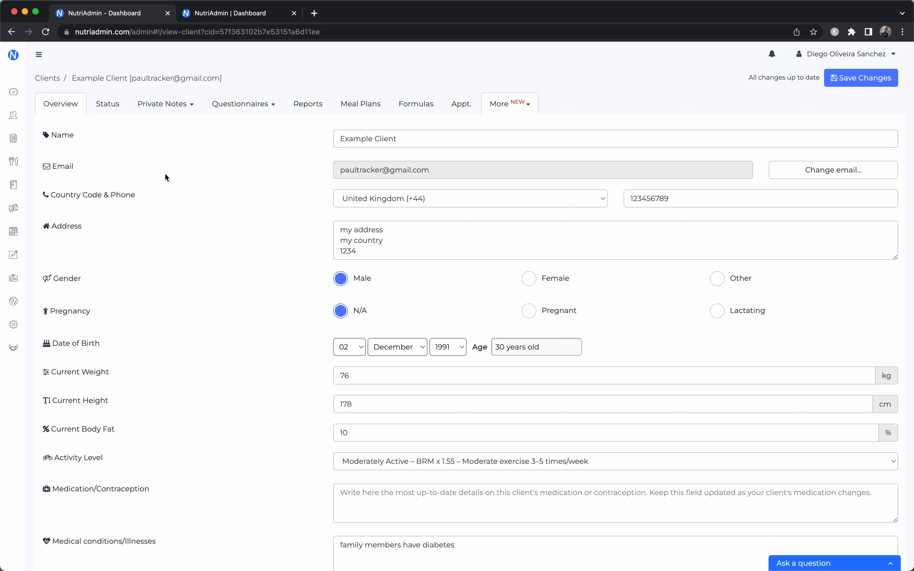
- Show the client's Private Notes, browse the Women Only and other categories, ending back at Supplements
click(162, 103)
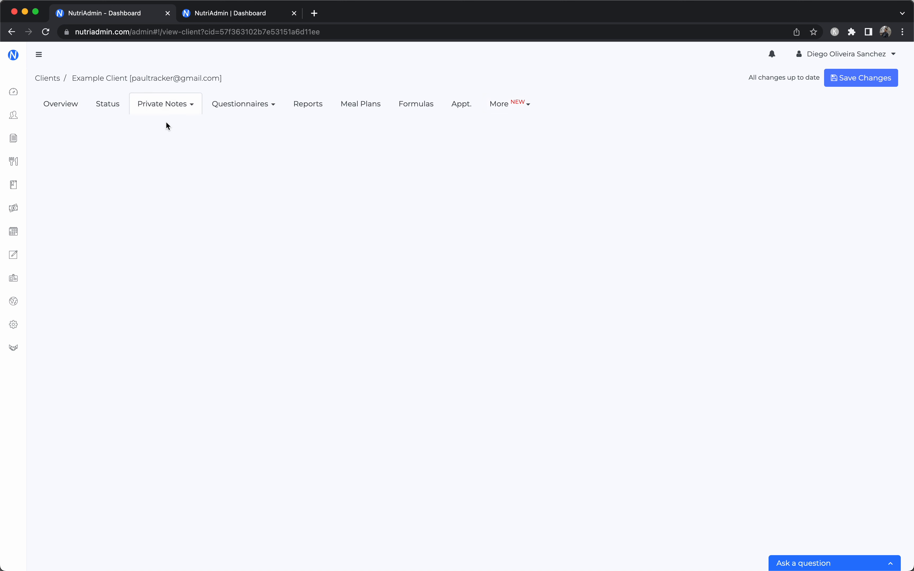
click(162, 103)
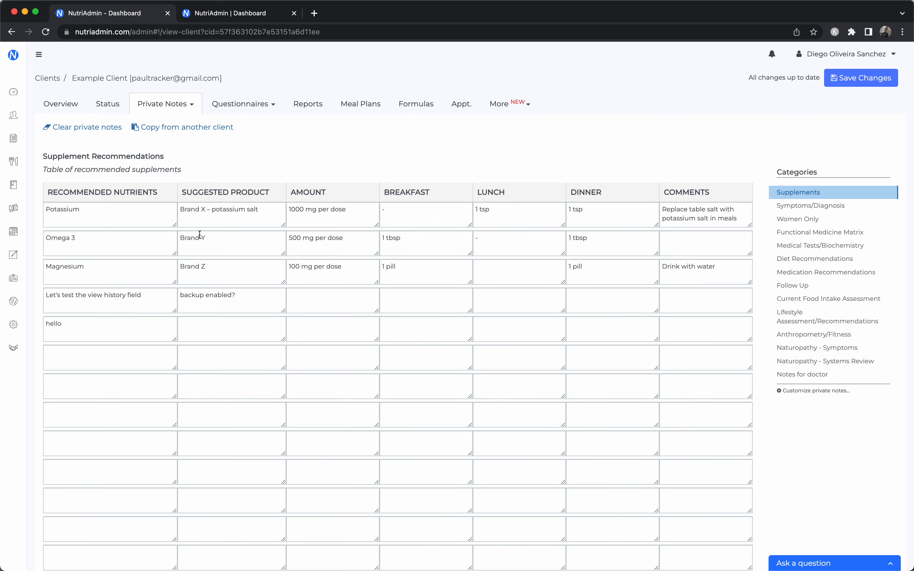
scroll(down, 3)
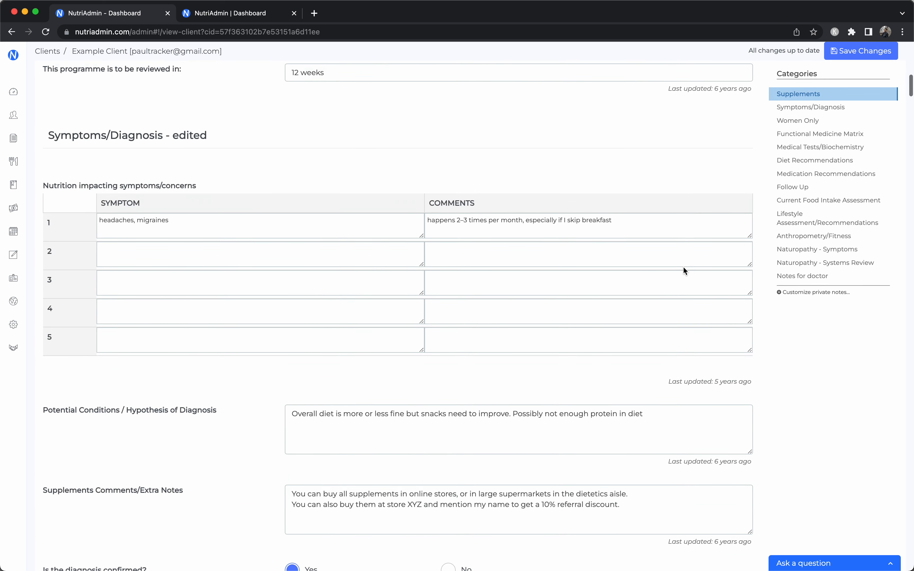
click(811, 107)
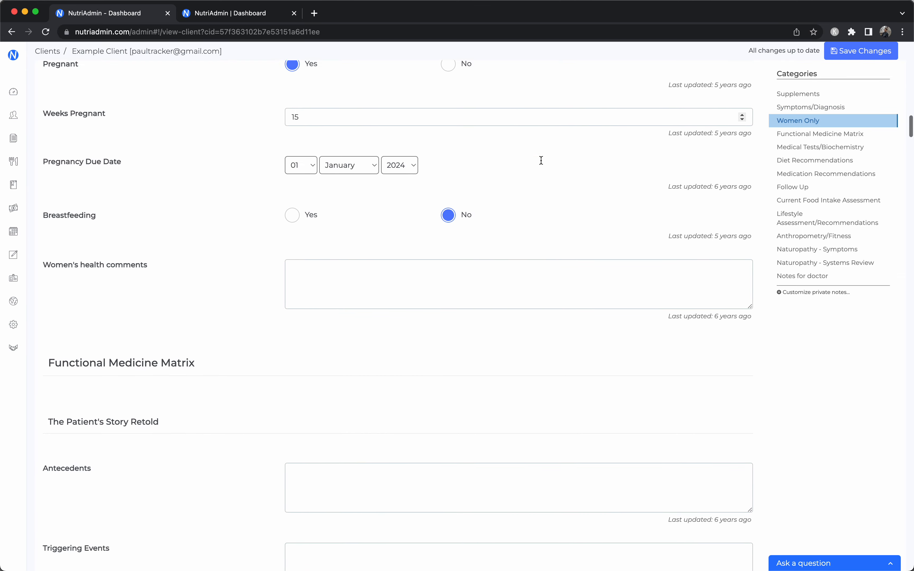
click(811, 106)
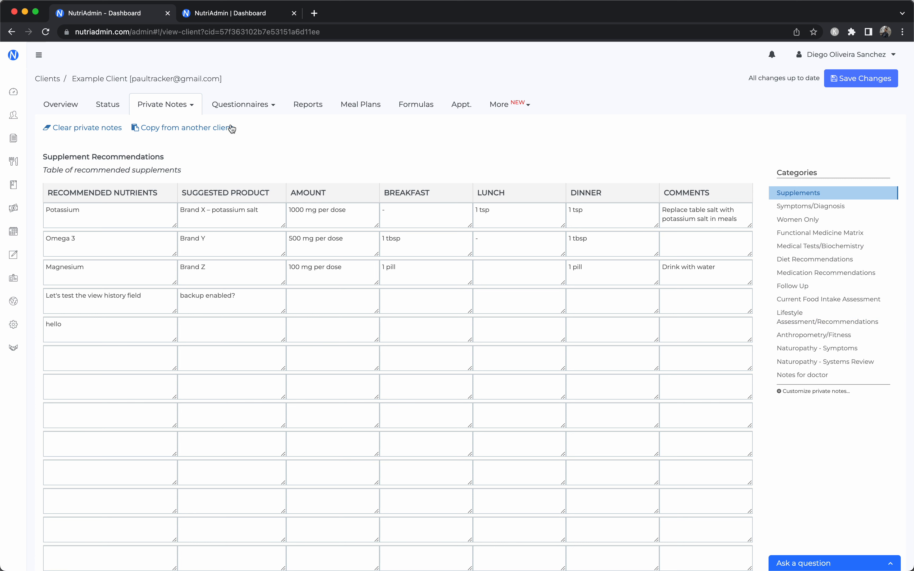
- Show the client's questionnaire answers and switch to the one with the Personal Details section
click(240, 104)
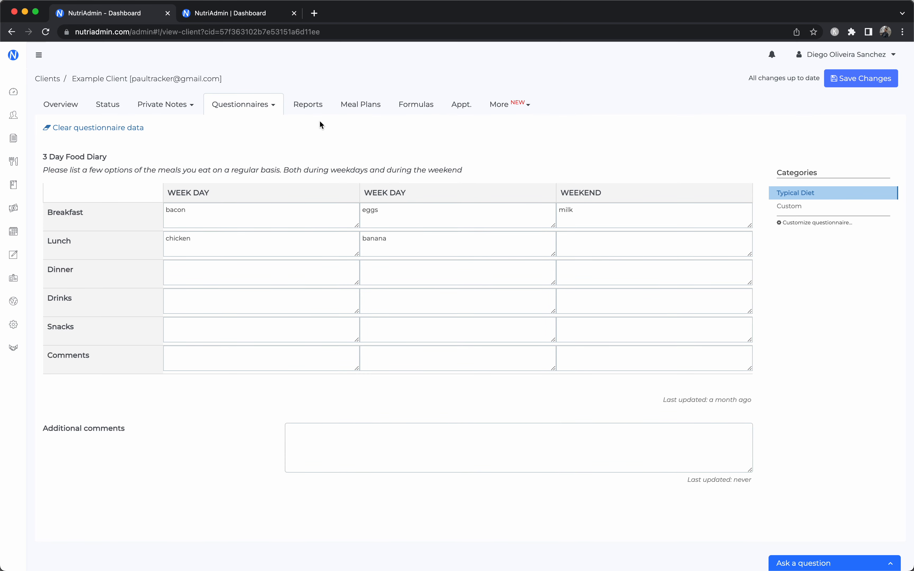
mouse_move(312, 169)
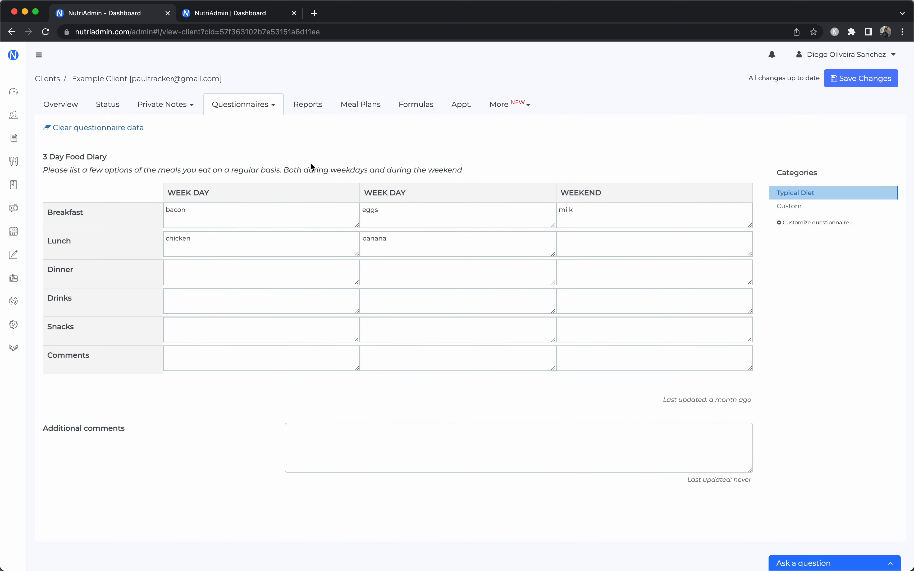
click(242, 103)
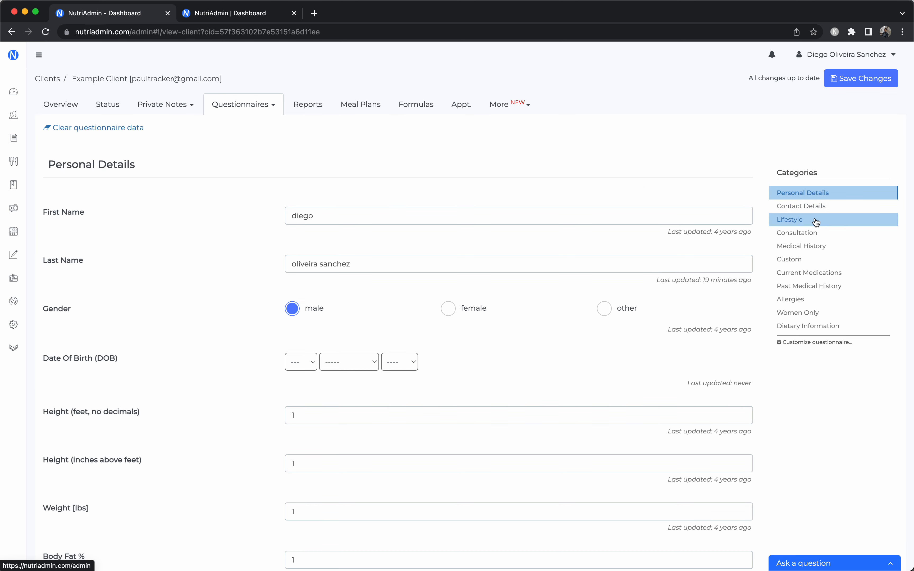
mouse_move(810, 286)
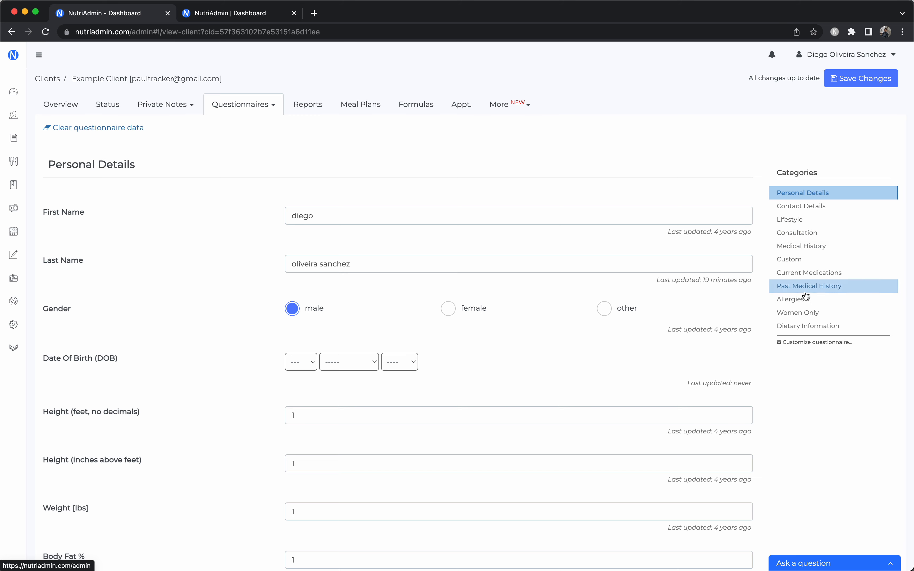
mouse_move(406, 331)
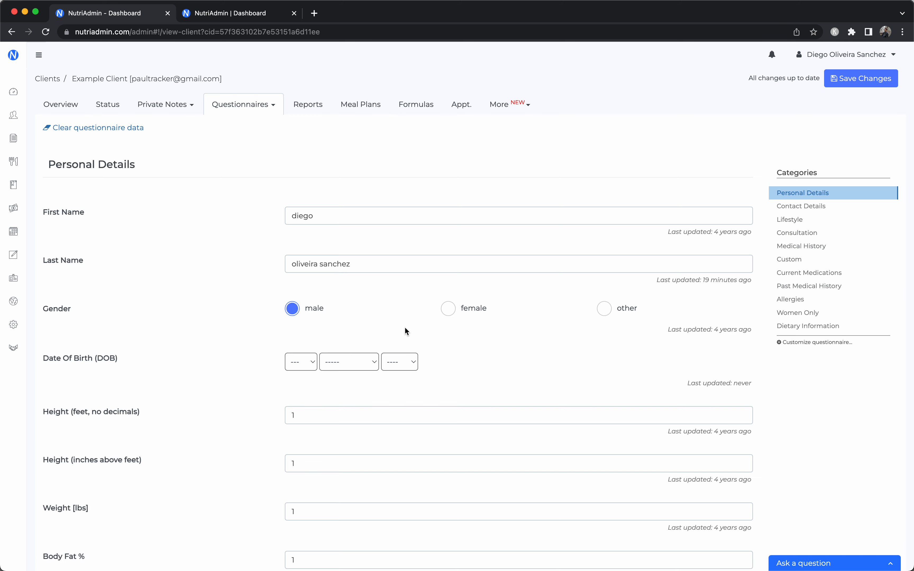
- Create a new report from the Reports list, ticking Supplements and then every note and questionnaire category
click(307, 104)
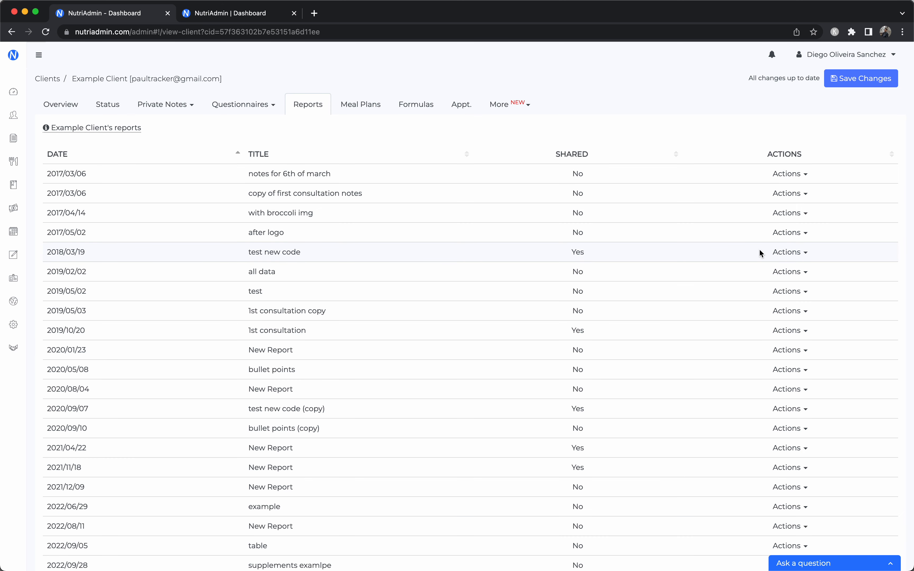
scroll(down, 3)
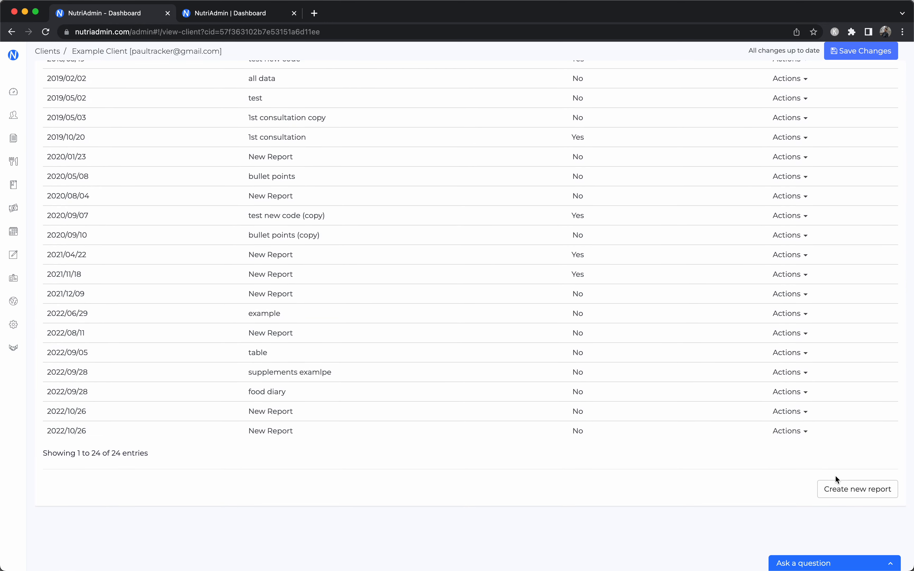
click(856, 489)
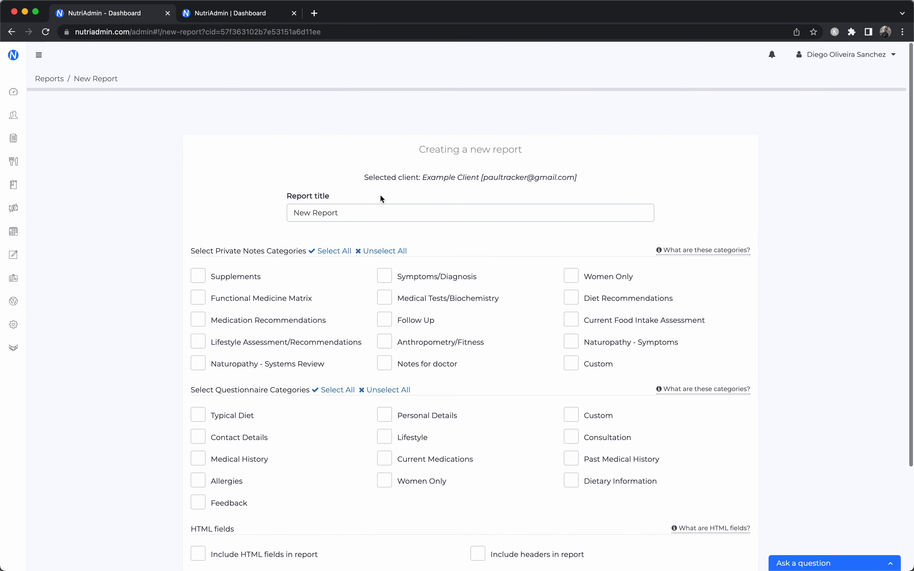
click(198, 275)
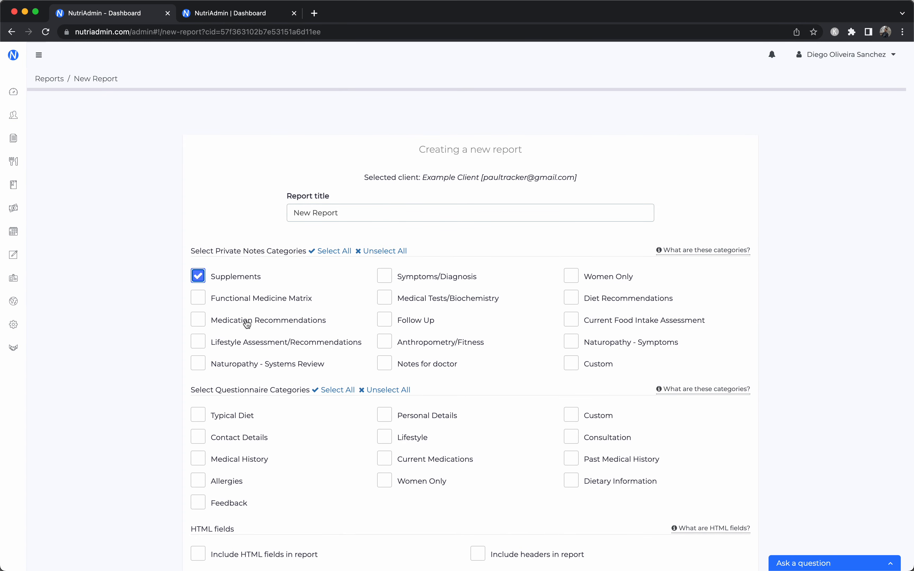
click(333, 251)
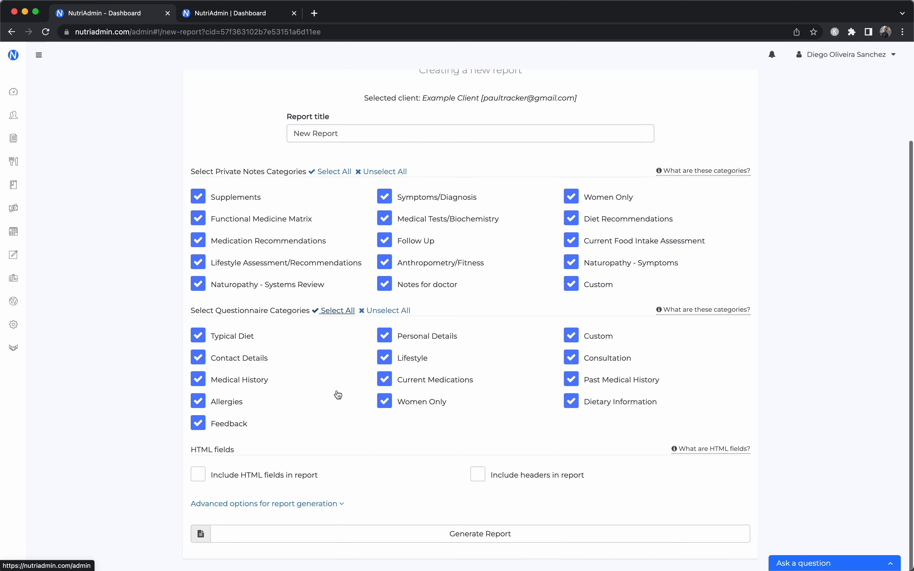
- Generate the report from the chosen categories and save it
click(480, 533)
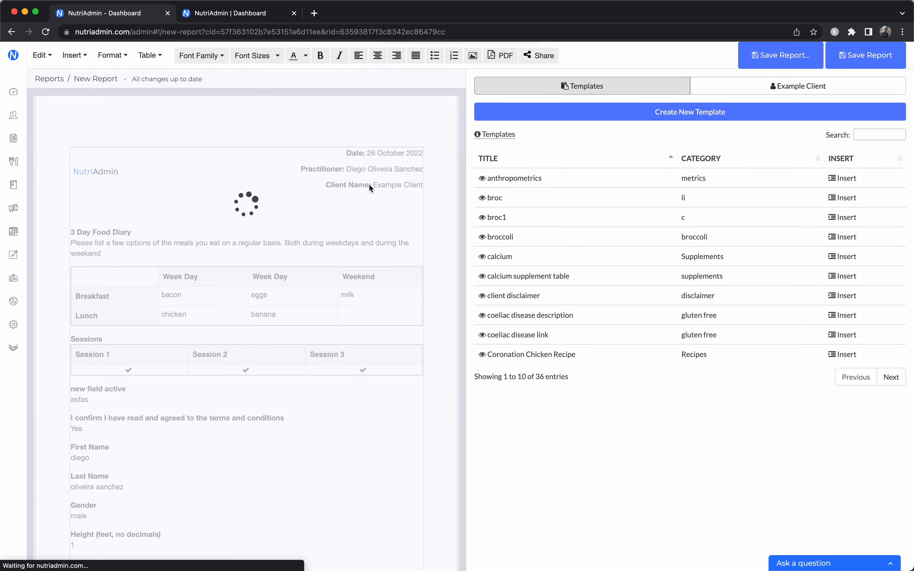
click(866, 55)
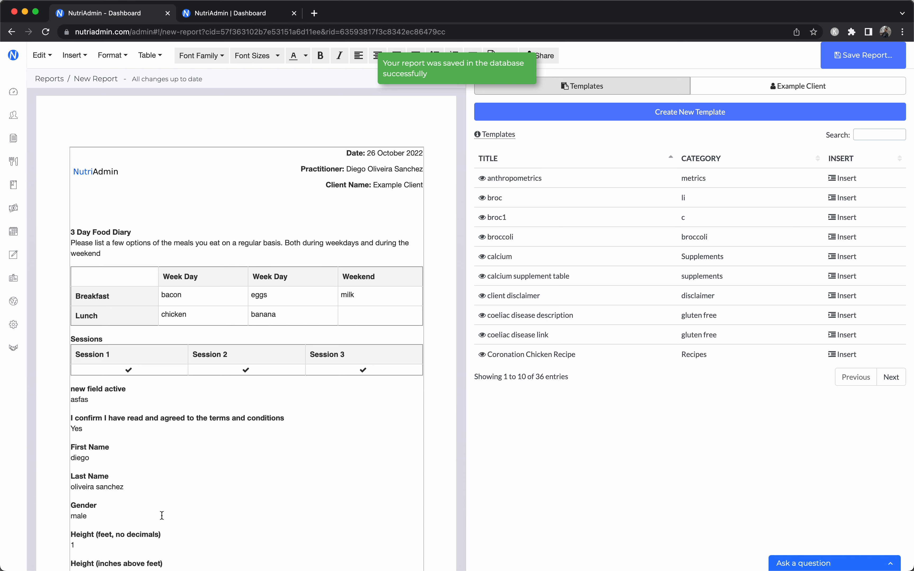
scroll(down, 3)
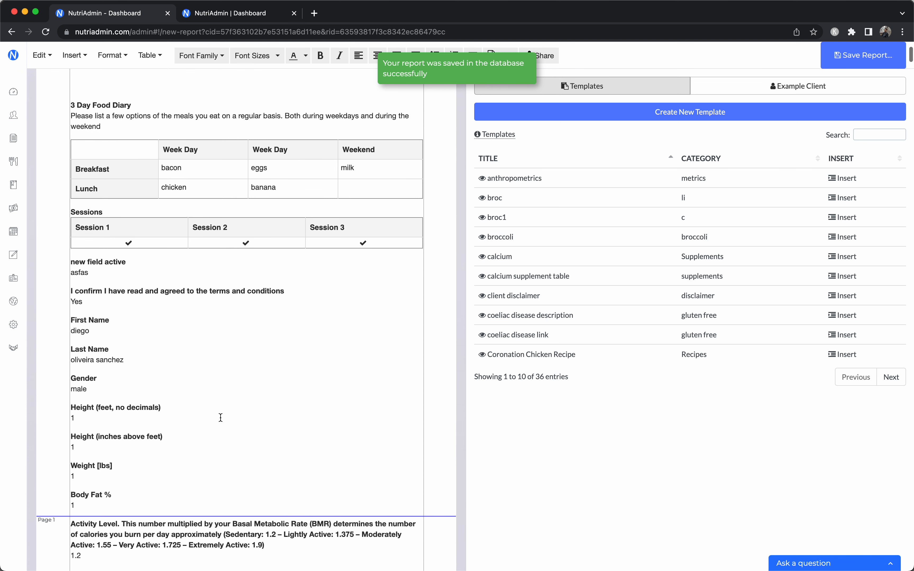
scroll(down, 3)
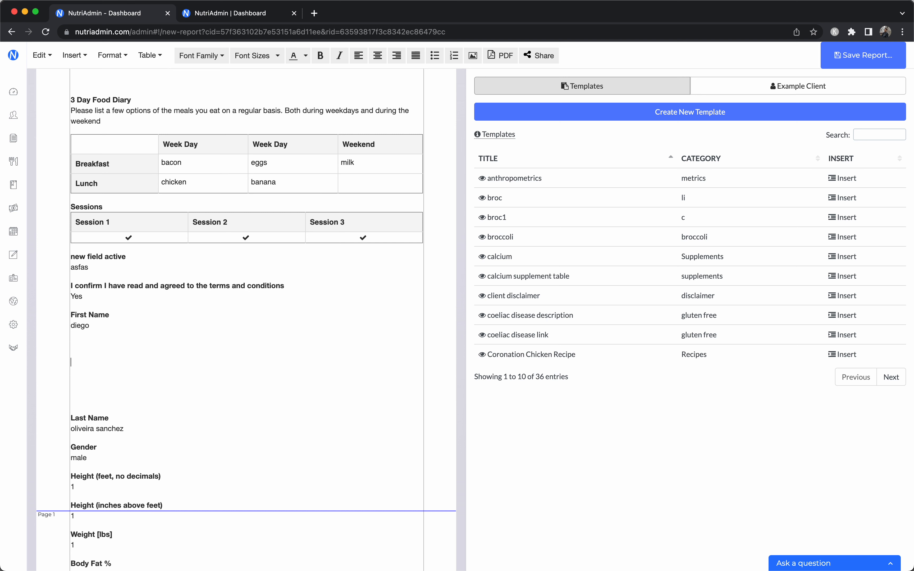
mouse_move(830, 234)
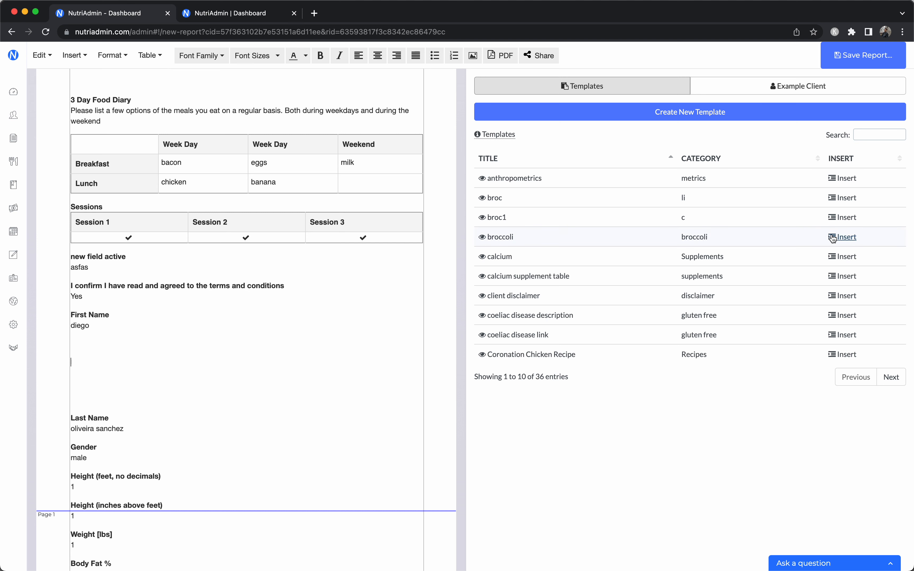
- Insert the broccoli template into the report after the First Name field
click(842, 237)
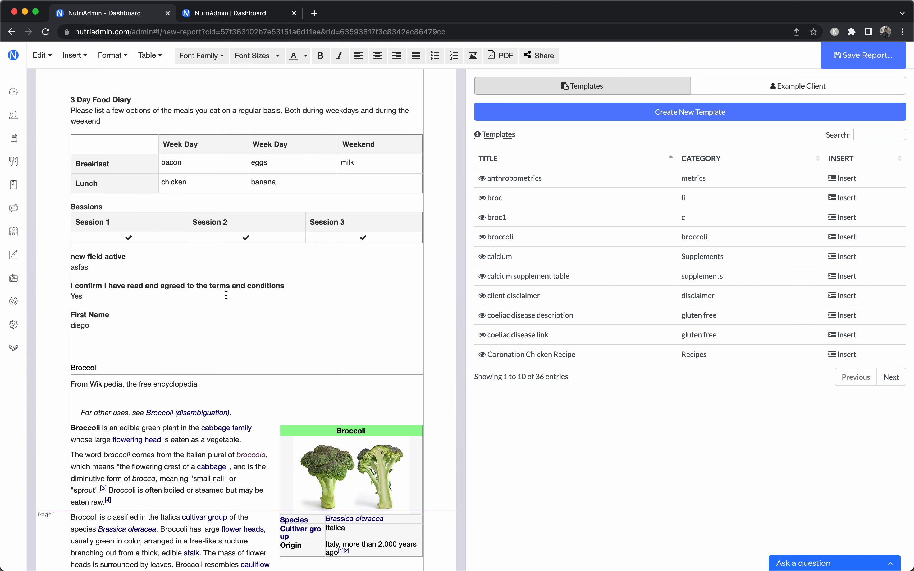
scroll(down, 3)
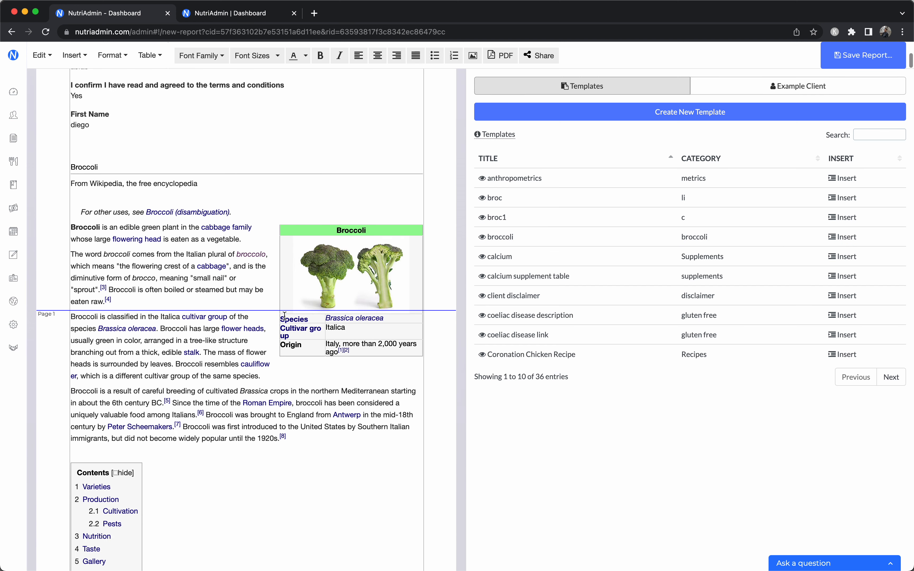
scroll(down, 3)
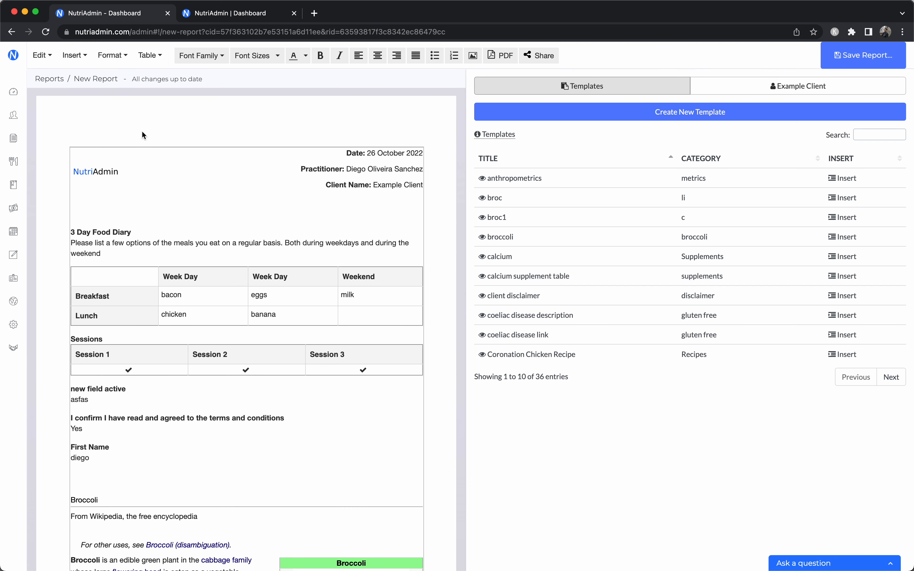
mouse_move(147, 188)
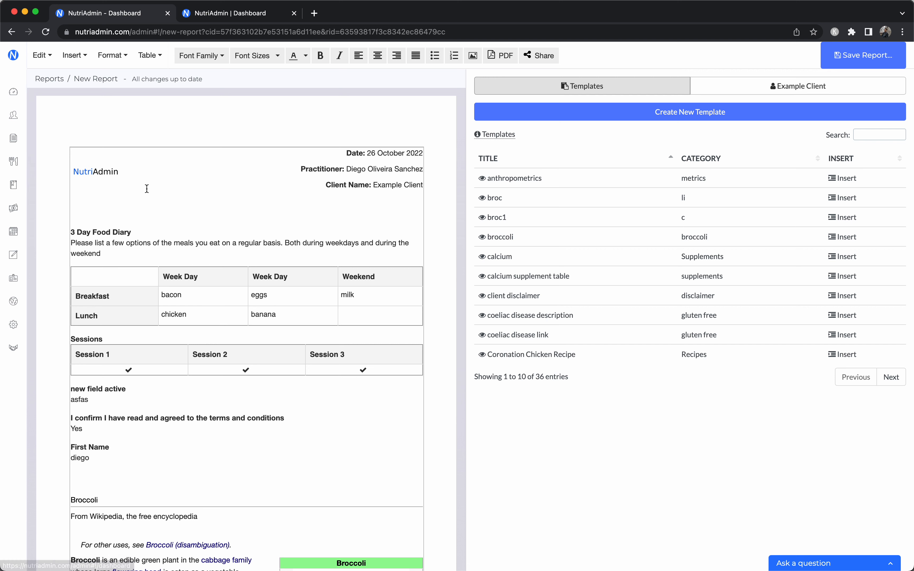
- Generate meal plan options for 2000 kcal with 40% carbohydrate, 30% protein and 30% fat
click(233, 13)
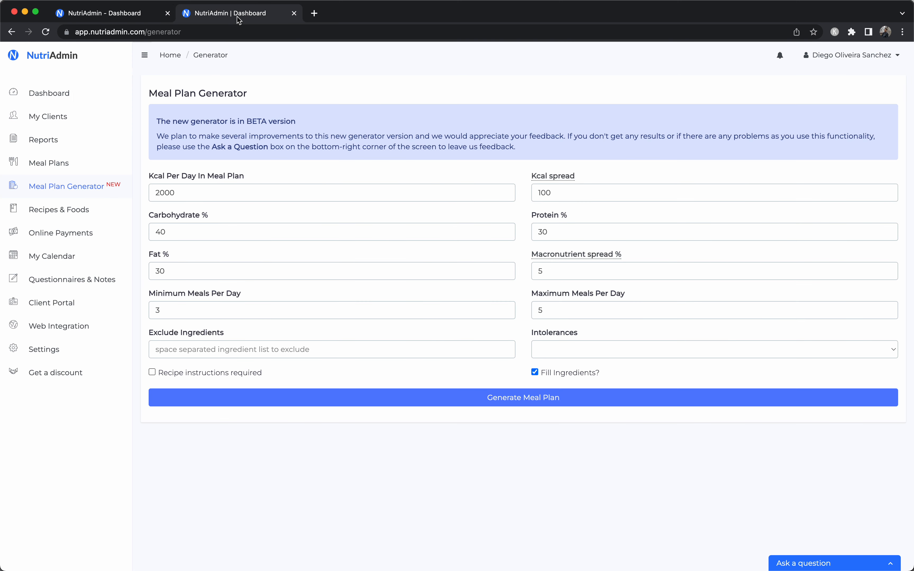
mouse_move(277, 253)
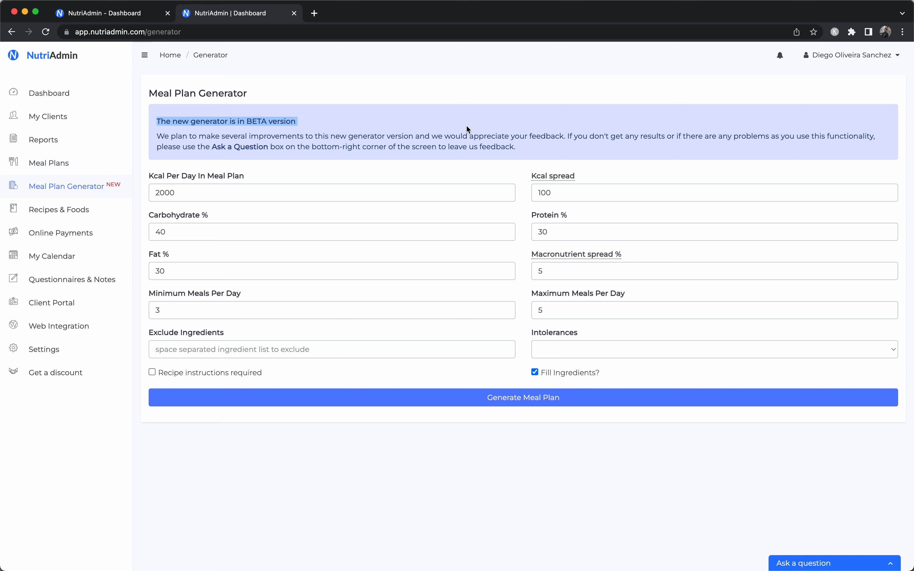
mouse_move(420, 290)
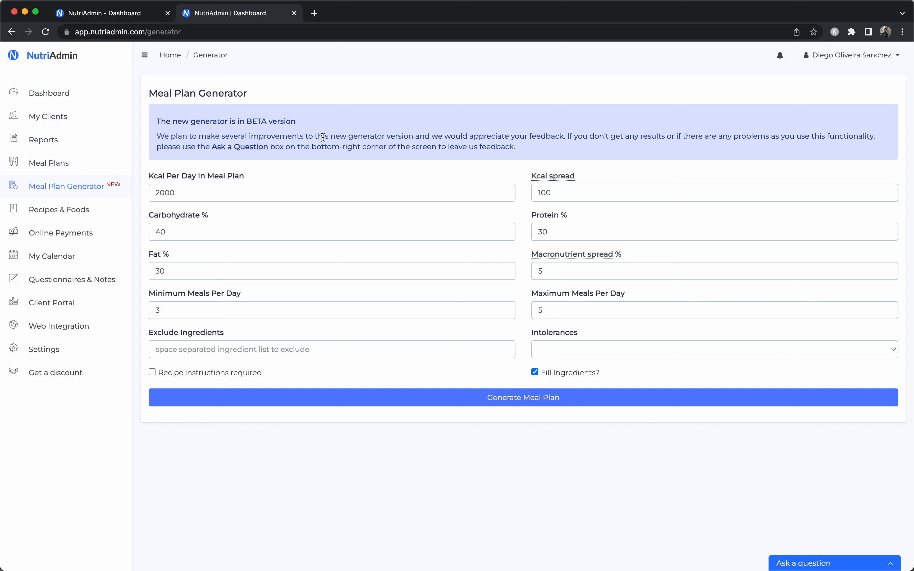
click(331, 193)
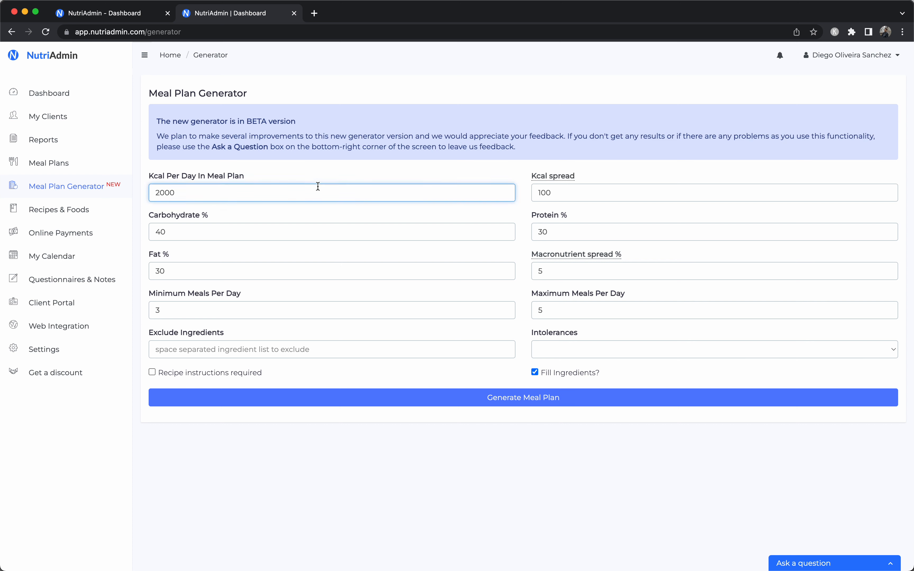
double_click(165, 193)
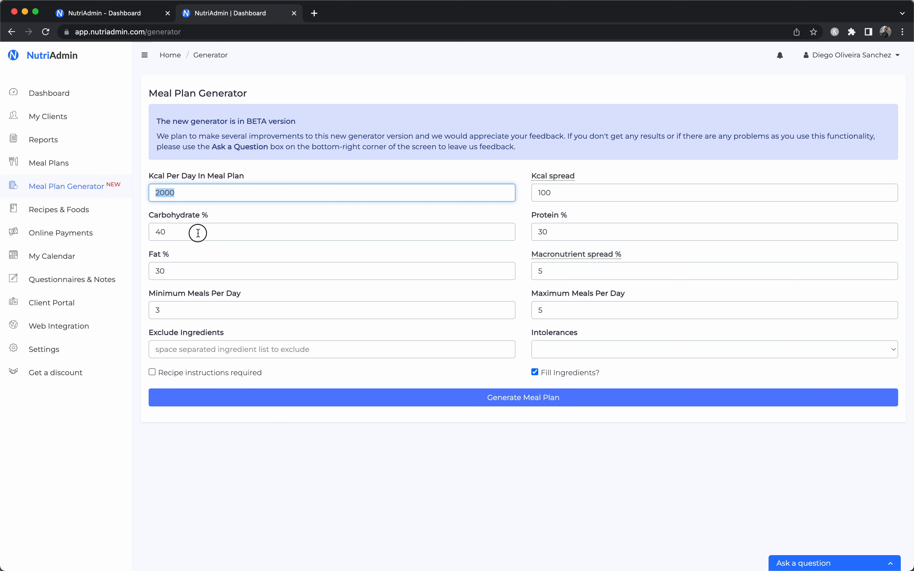
click(332, 270)
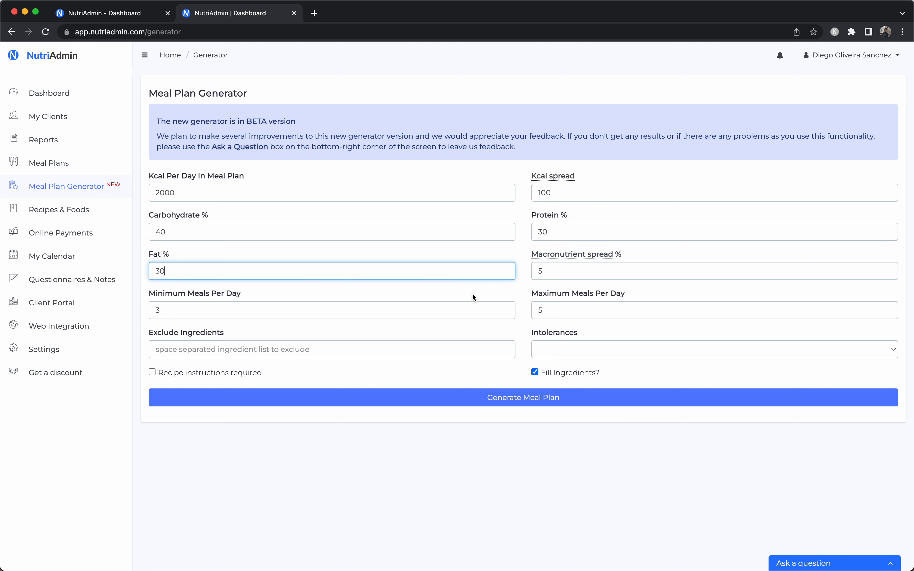
click(522, 397)
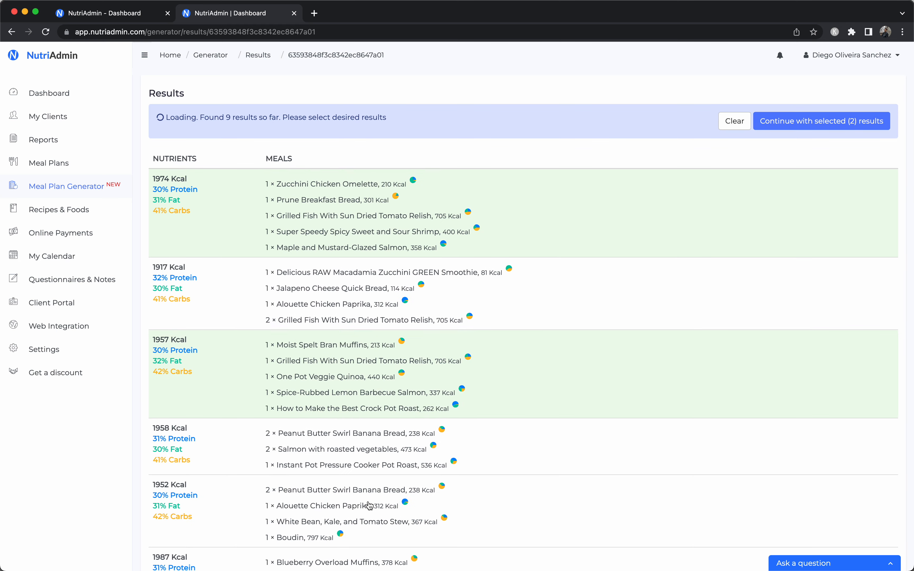
- Accept the plan name and client, keep the day order, copy meal names Breakfast–Supper from settings and reach the Summary
scroll(down, 3)
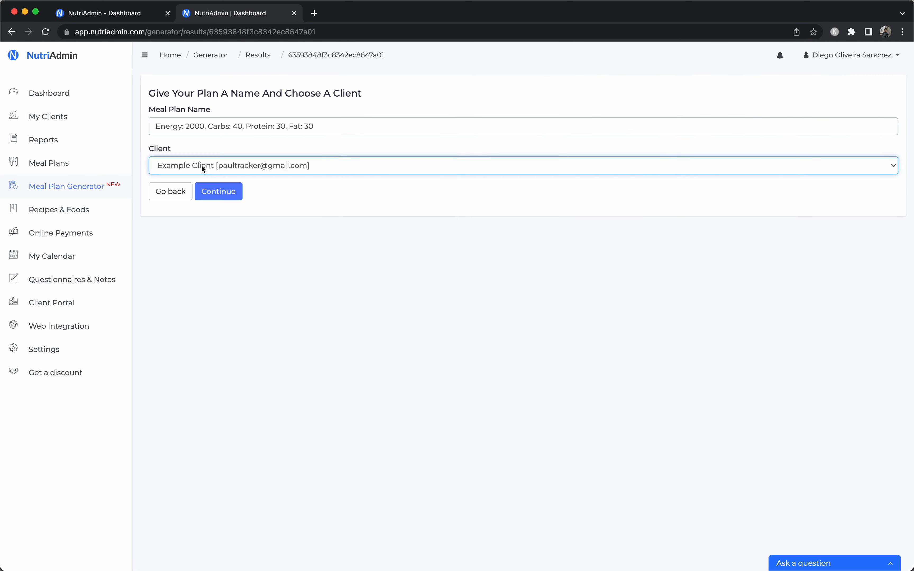
click(218, 192)
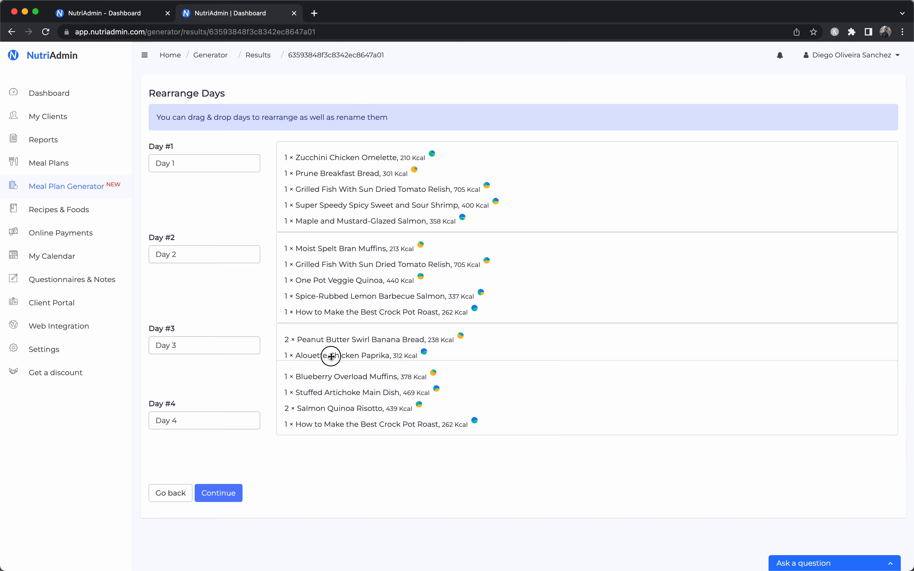
click(219, 493)
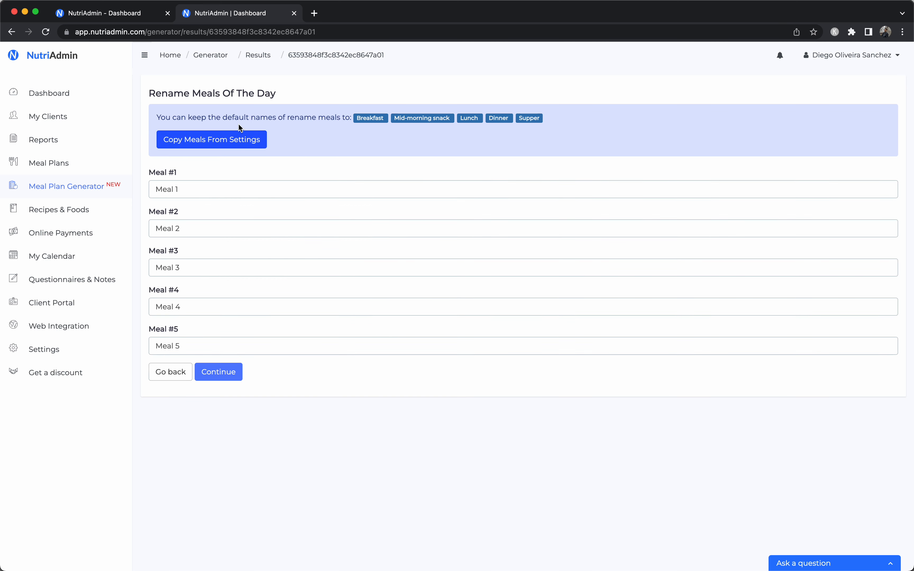
click(218, 372)
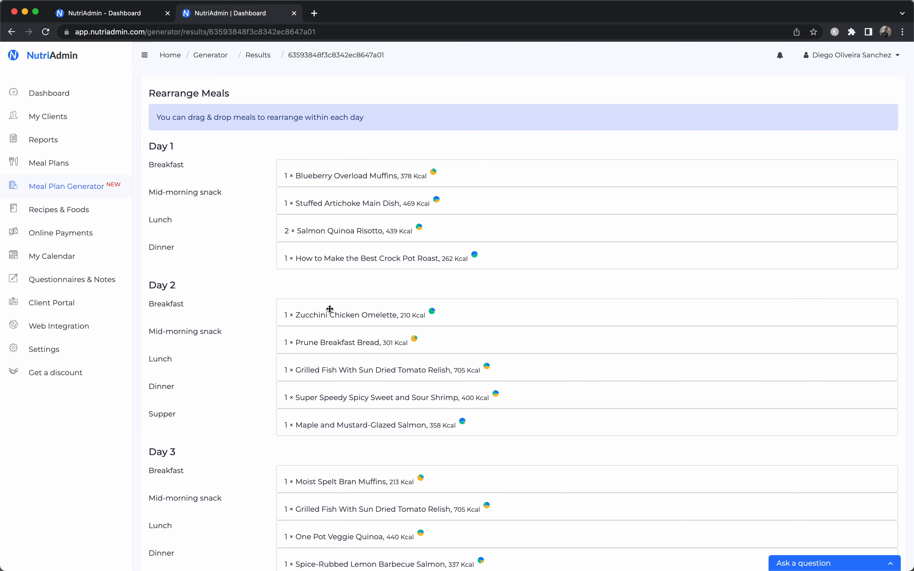
scroll(down, 3)
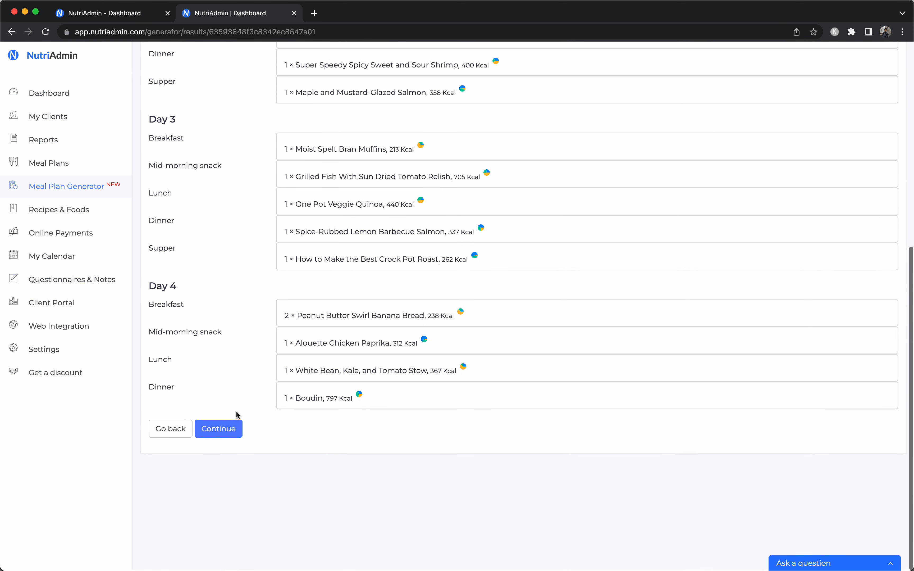
click(218, 428)
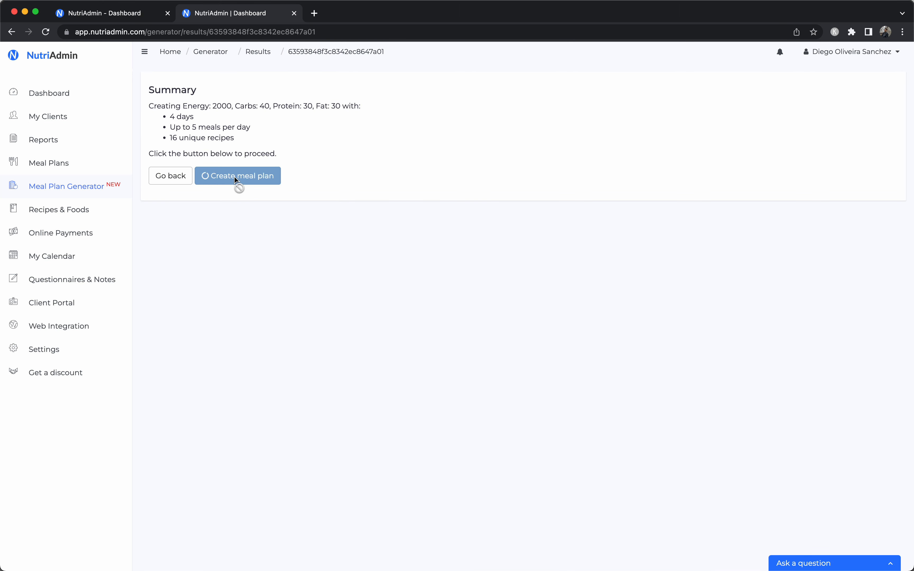
mouse_move(550, 150)
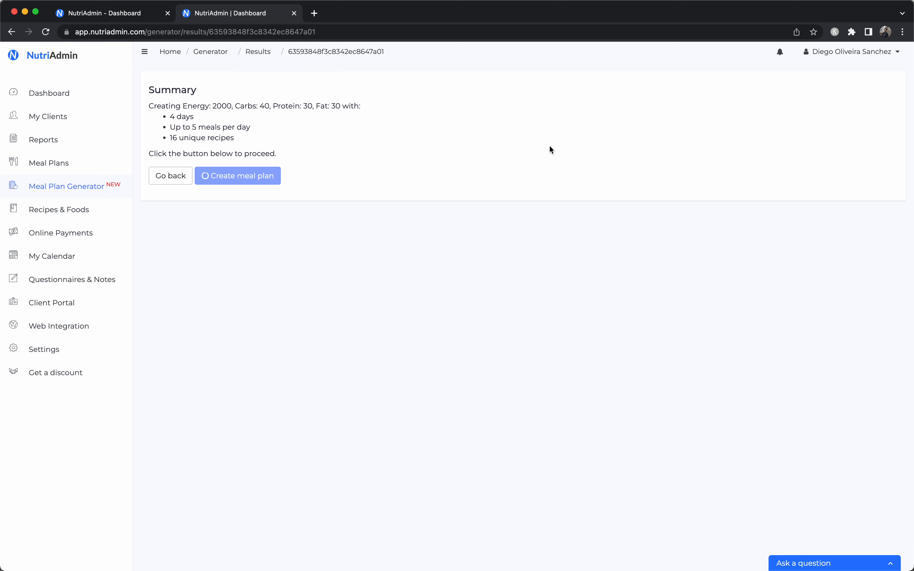
mouse_move(405, 164)
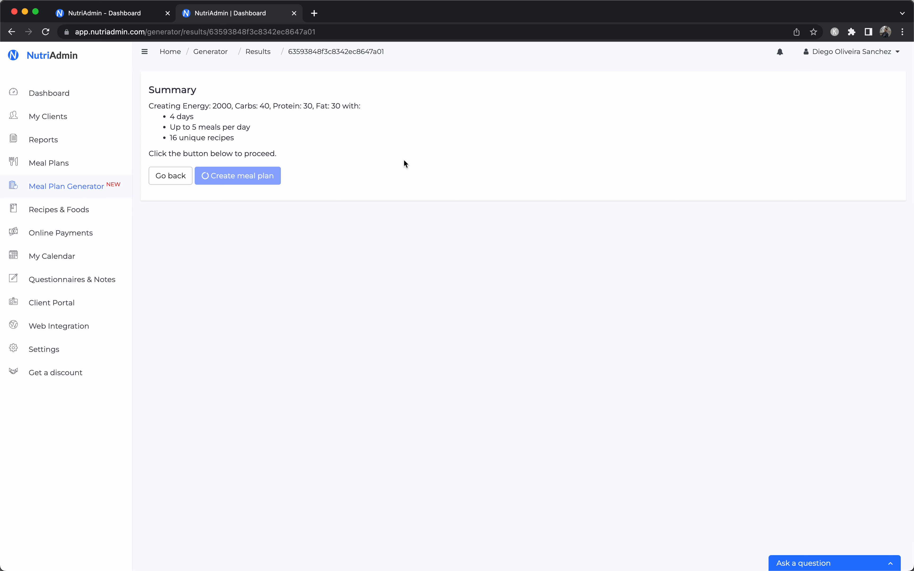
- Create the 4-day meal plan and open it in the editor, adding a banana to Day 1 breakfast
click(237, 176)
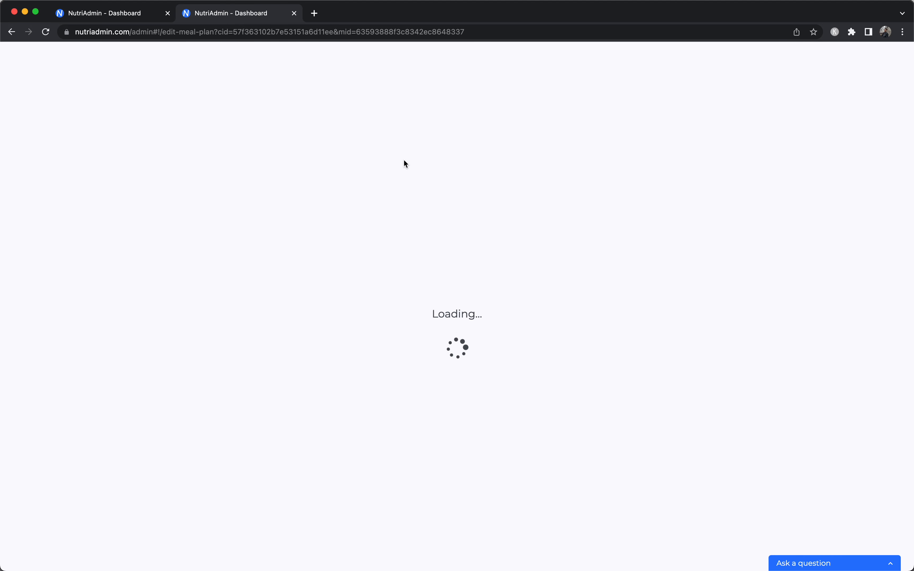
mouse_move(164, 109)
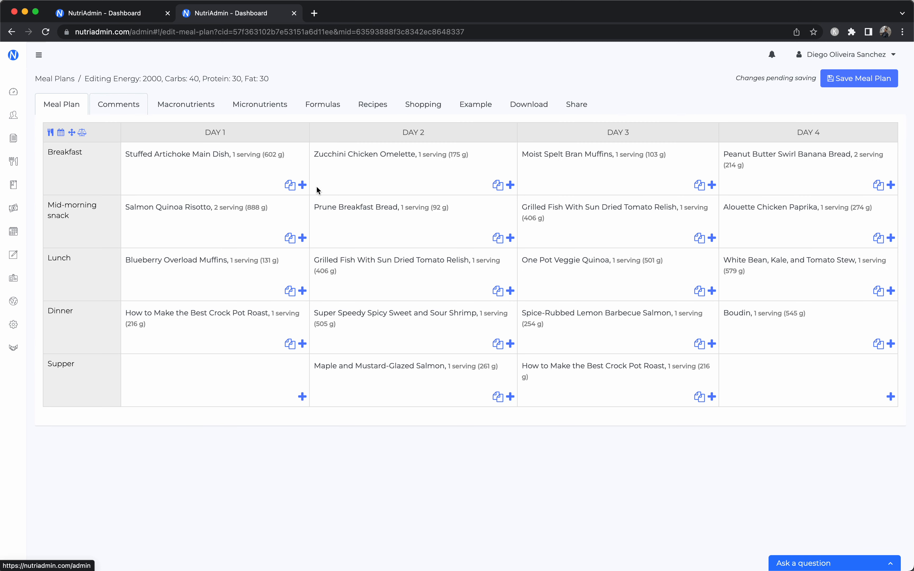
click(302, 185)
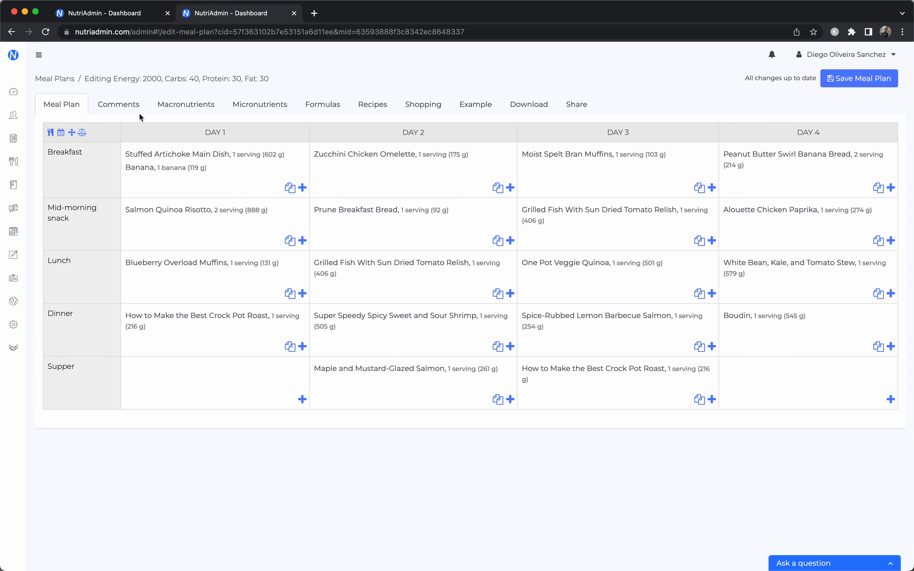
mouse_move(186, 104)
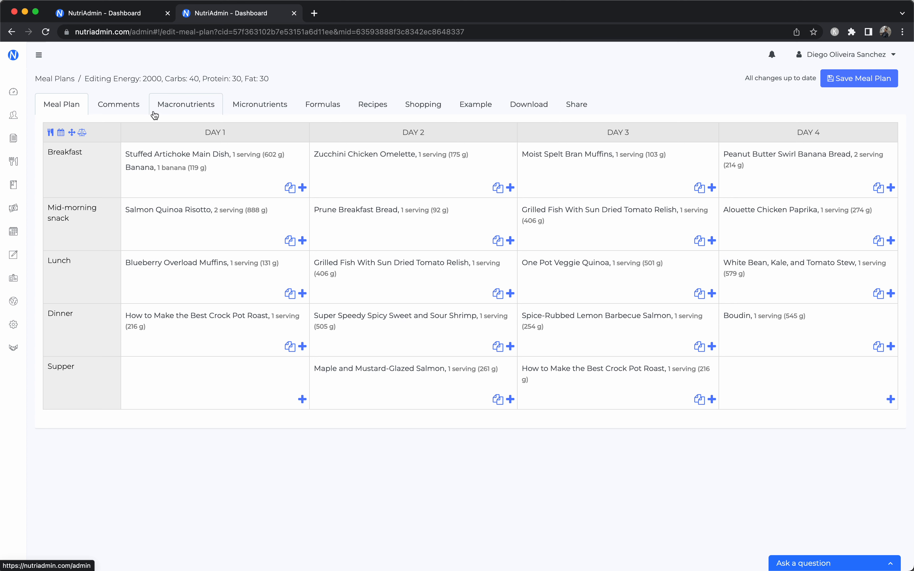
- Review Comments, Macronutrients with Day 1 details, Micronutrients sorted by DRI %, Formulas, ending on Recipes with Prune Breakfast Bread
click(119, 104)
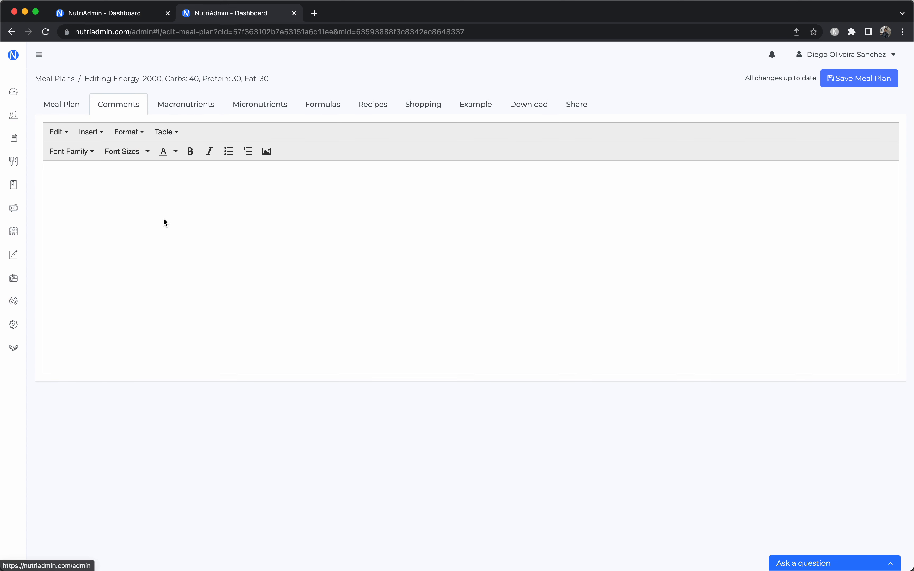
click(186, 104)
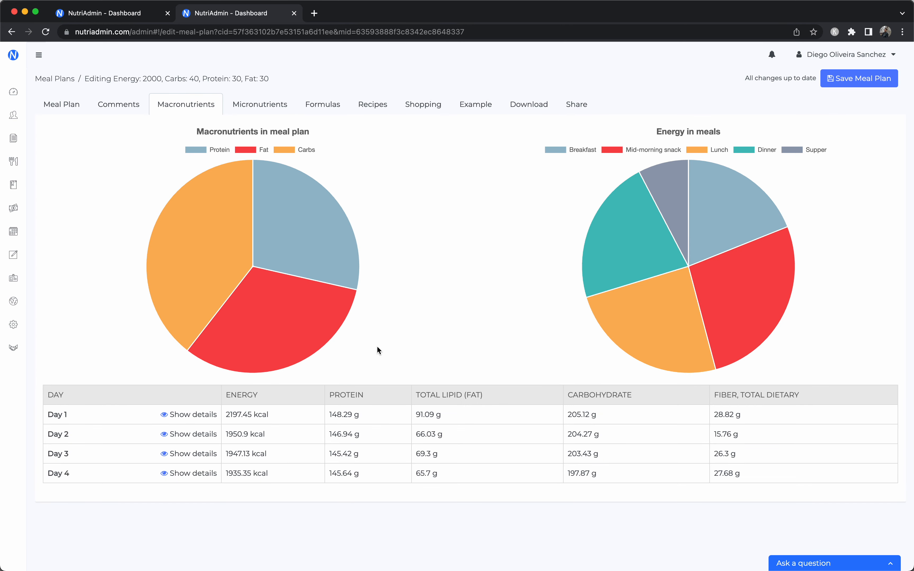
click(188, 415)
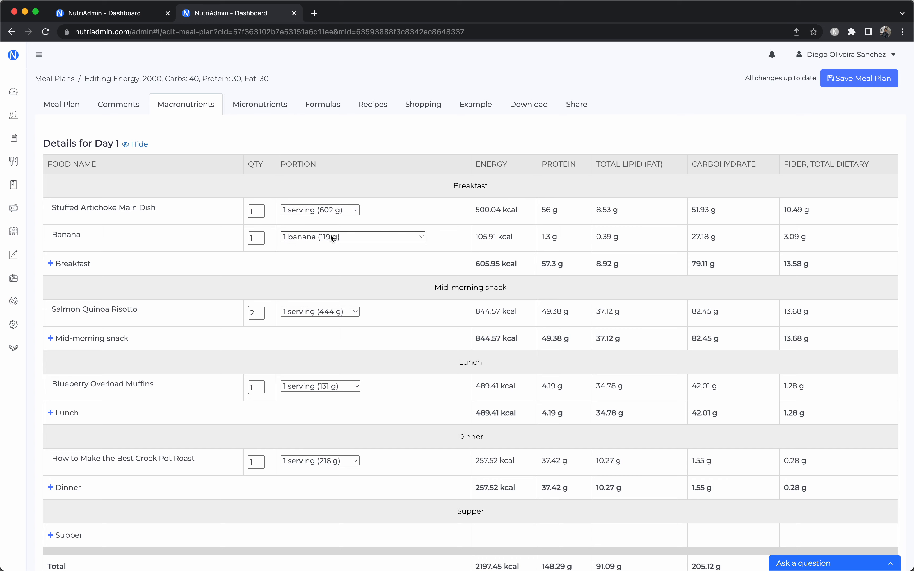
click(259, 104)
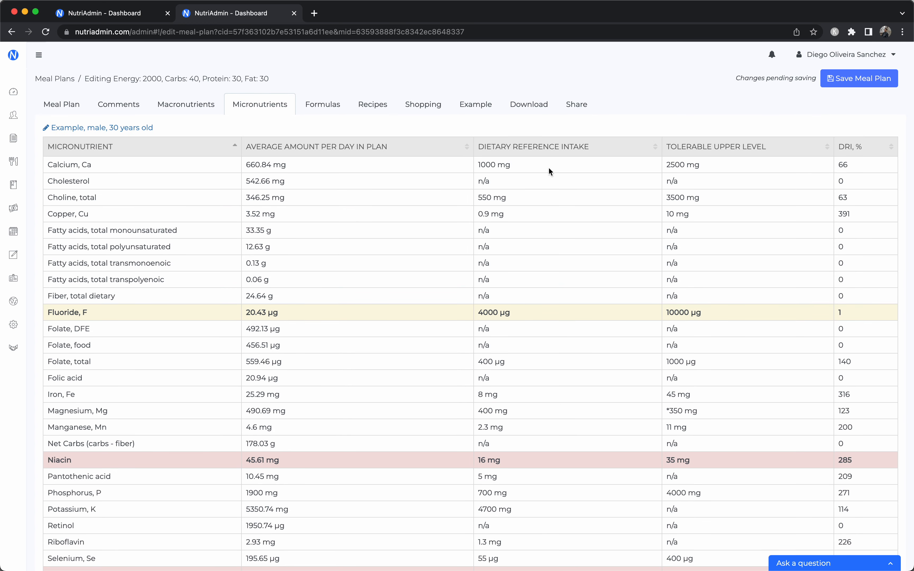
click(848, 146)
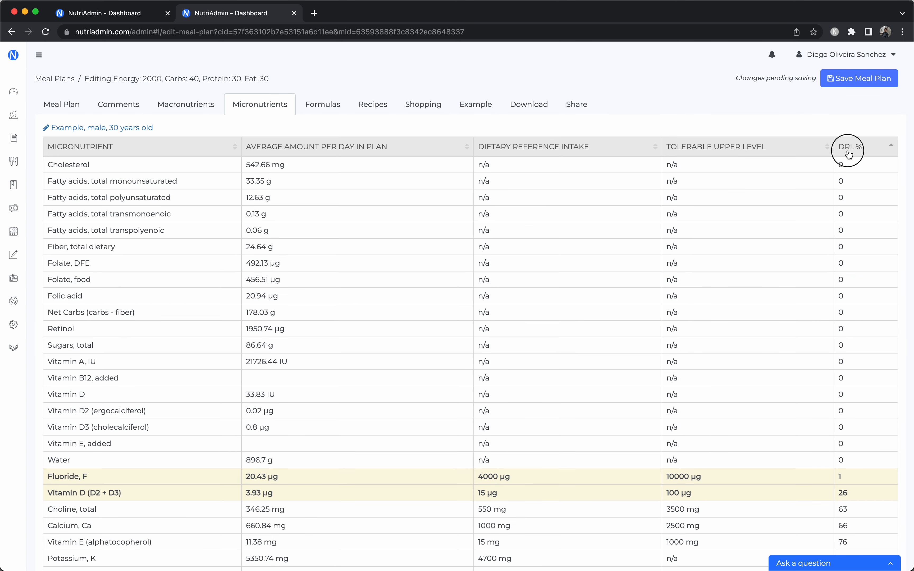
click(322, 103)
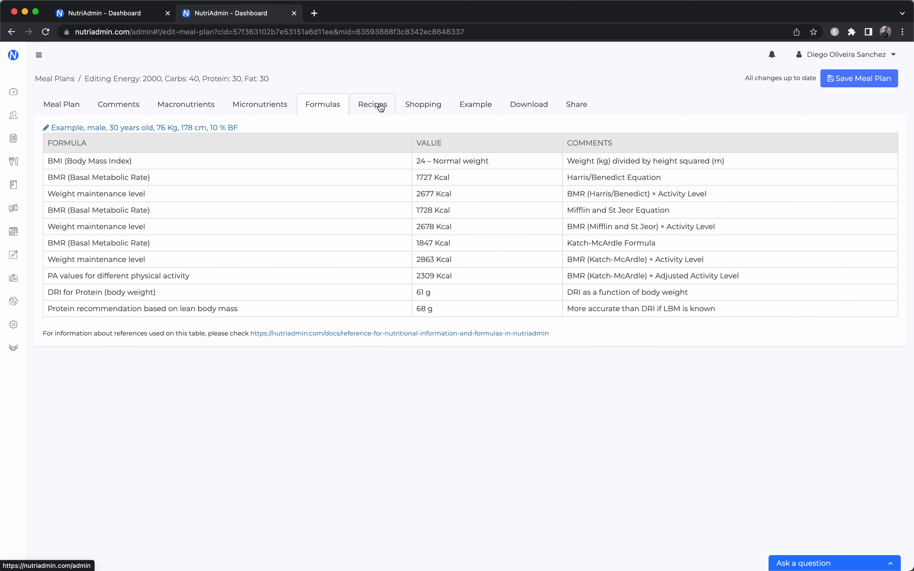
click(373, 104)
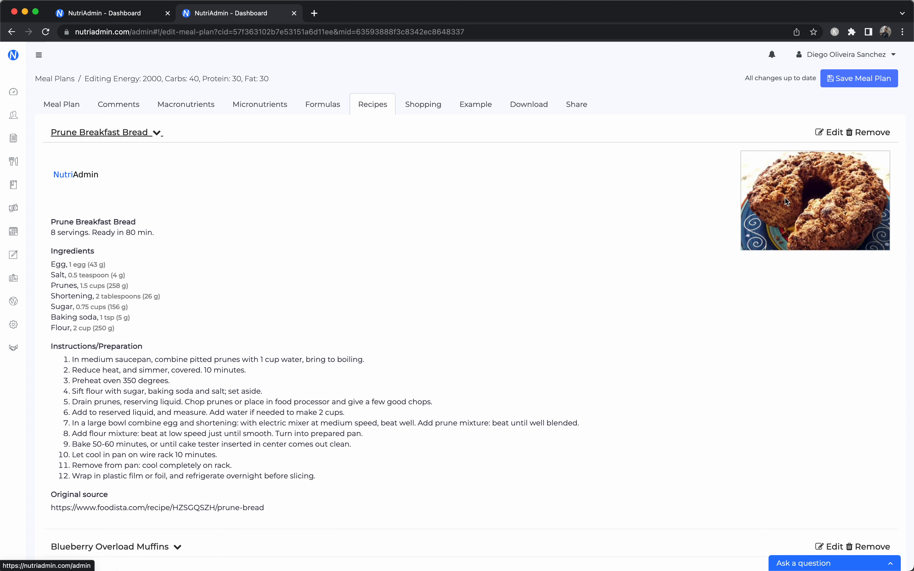
- Move through the shopping list and PDF download to the Share options, then expand the navigation with full section names
click(423, 104)
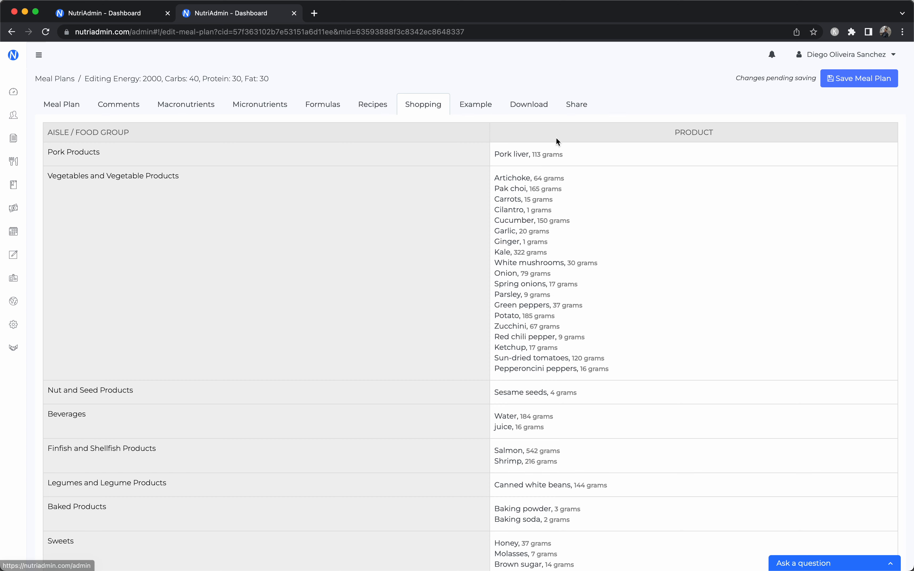
click(528, 103)
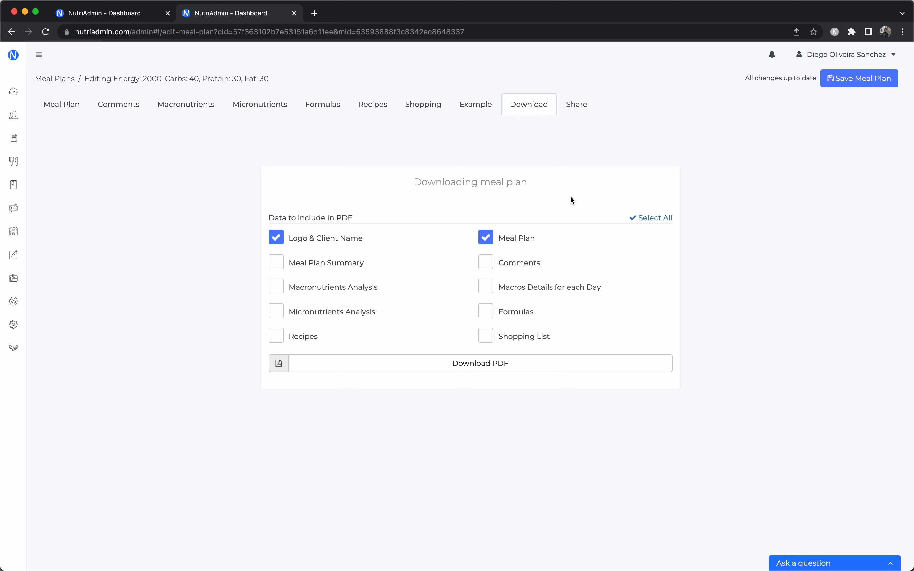
click(577, 105)
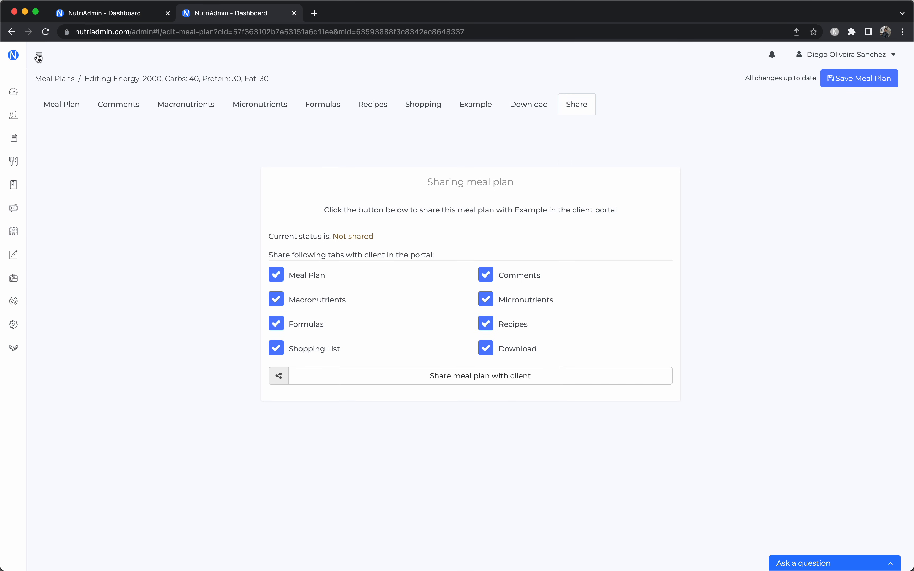
click(38, 57)
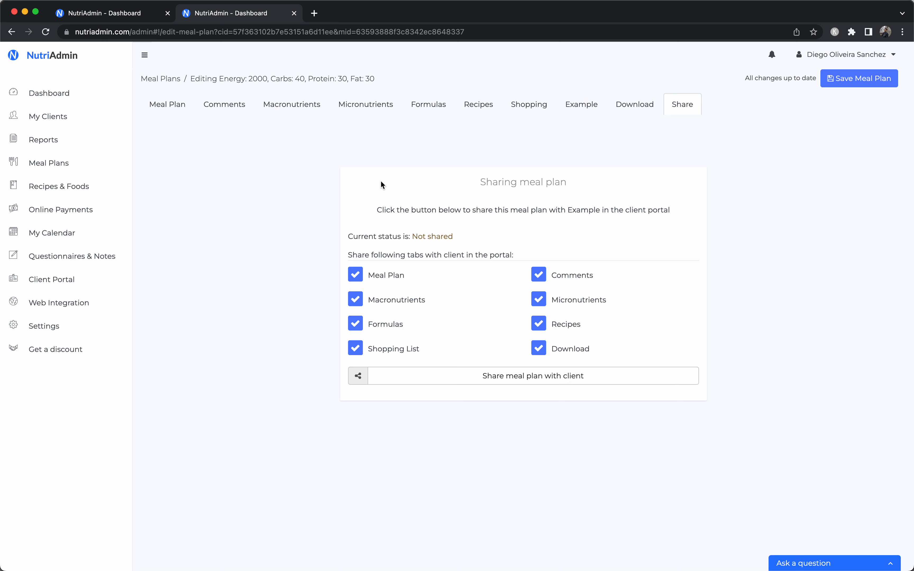
mouse_move(144, 192)
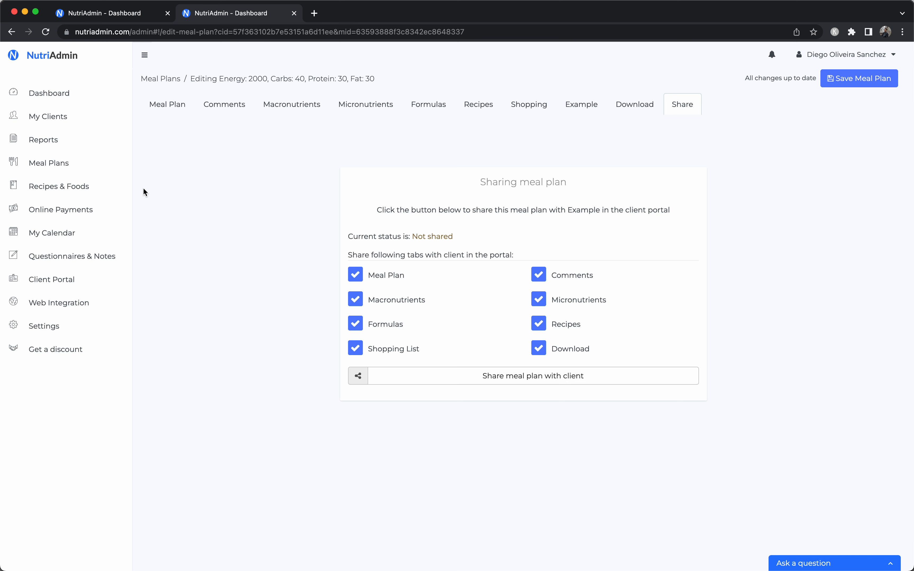
mouse_move(82, 163)
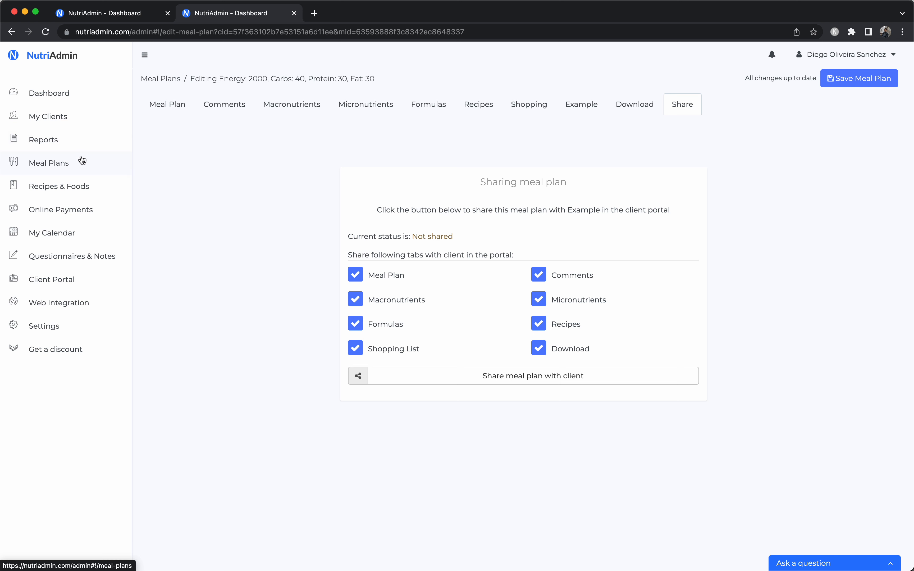
mouse_move(196, 148)
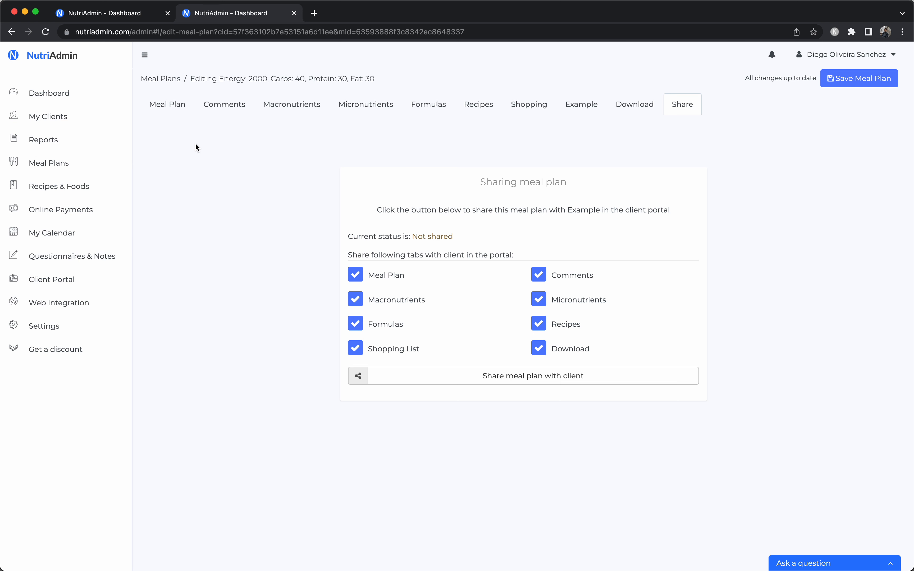
- Return to the main Dashboard of feature tiles, leaving the meal plan unshared
click(50, 92)
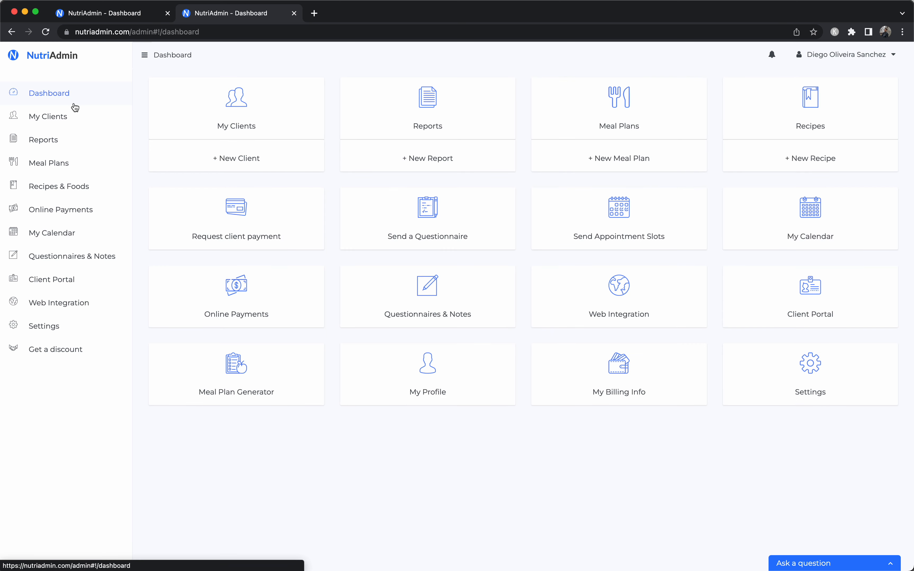
mouse_move(475, 493)
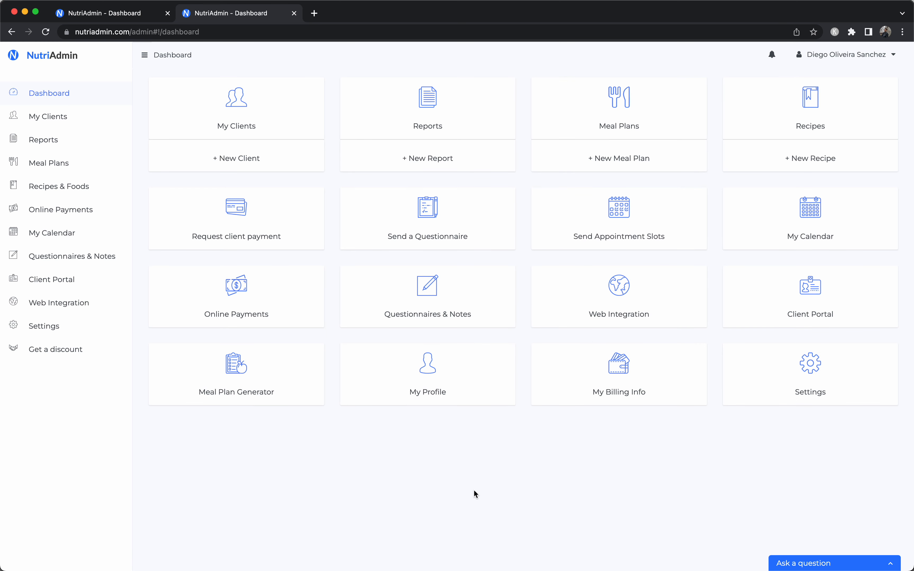
mouse_move(316, 484)
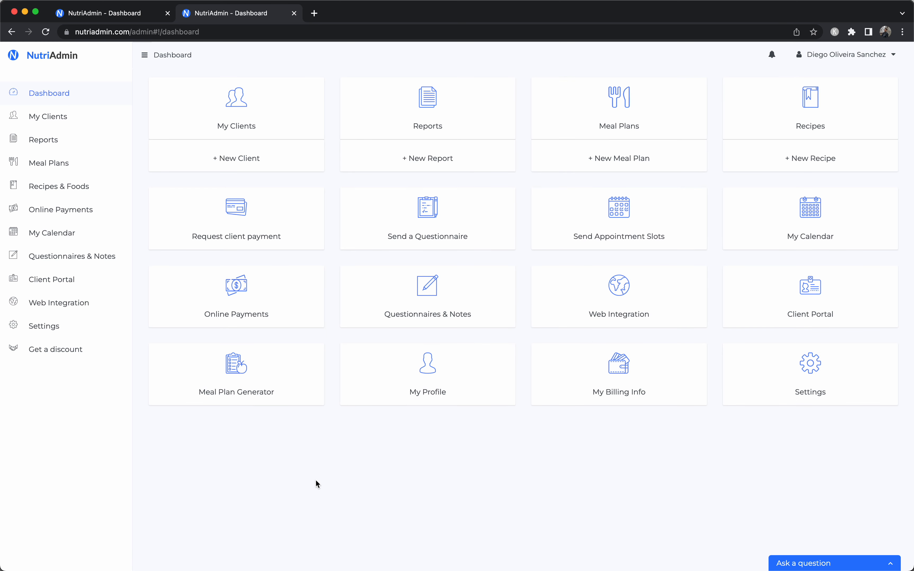
mouse_move(236, 297)
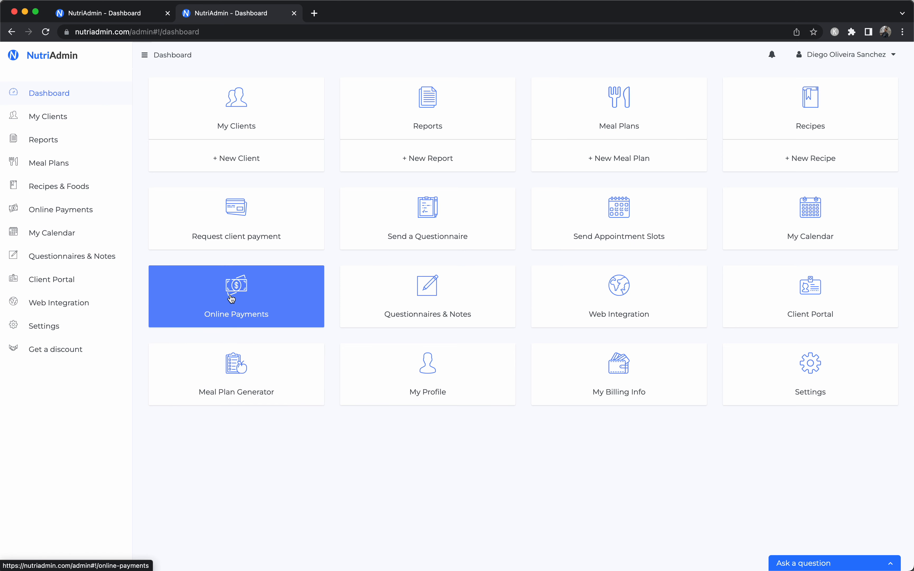
mouse_move(313, 480)
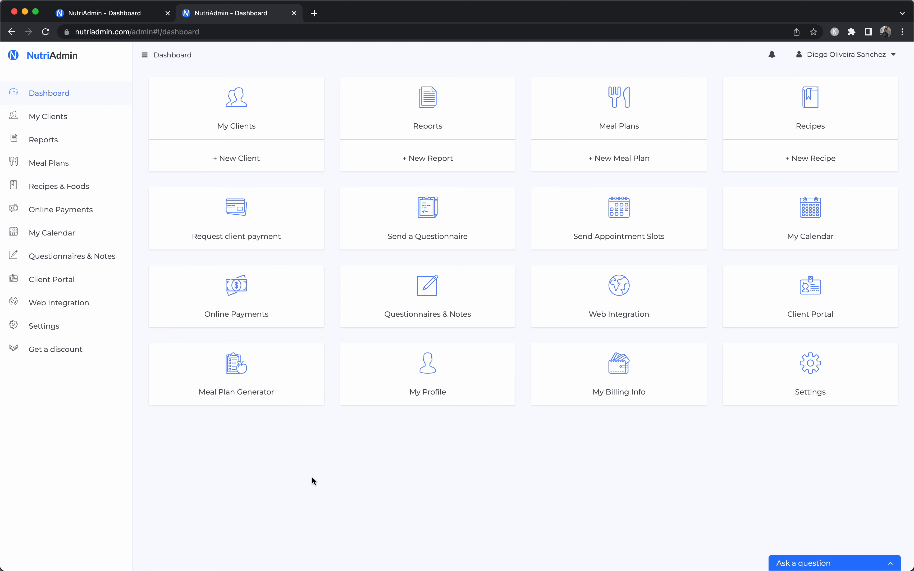
mouse_move(332, 495)
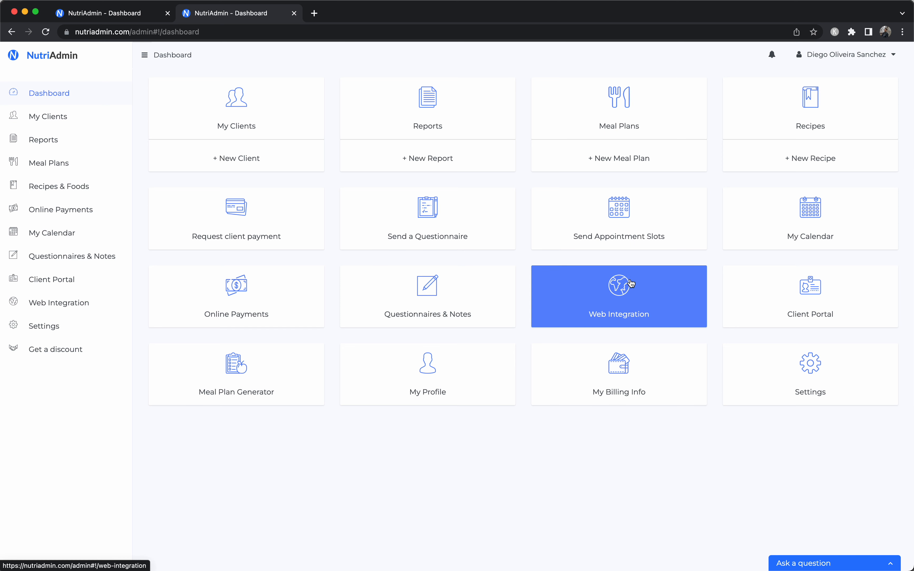
mouse_move(583, 516)
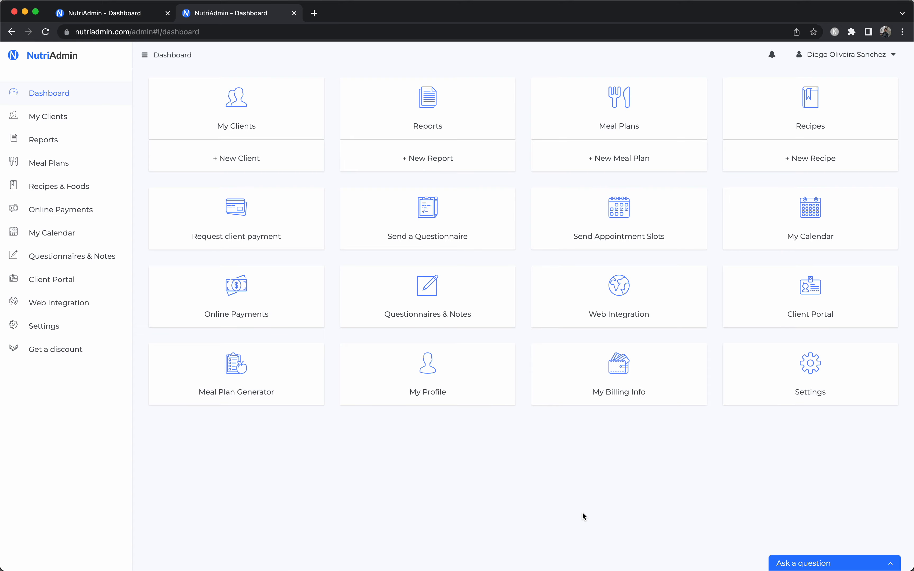
click(52, 232)
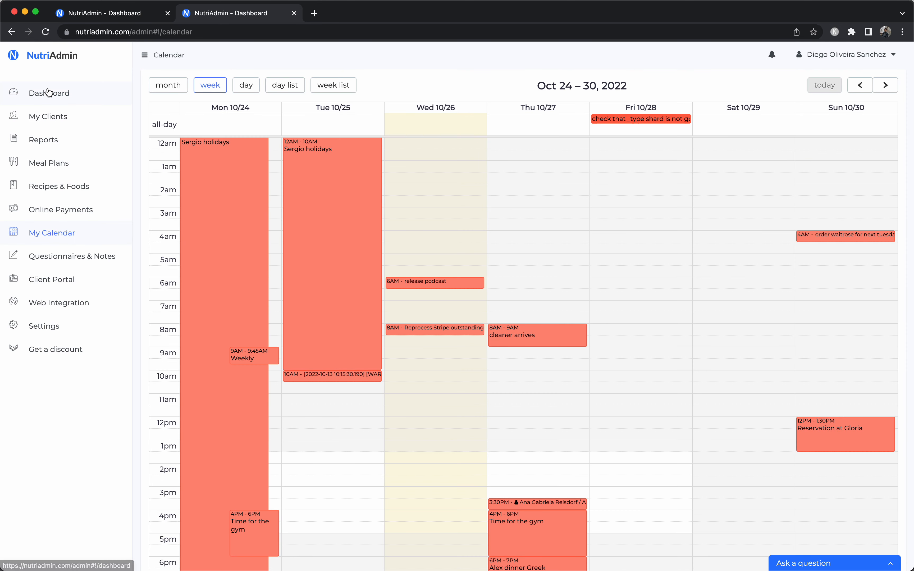
click(50, 92)
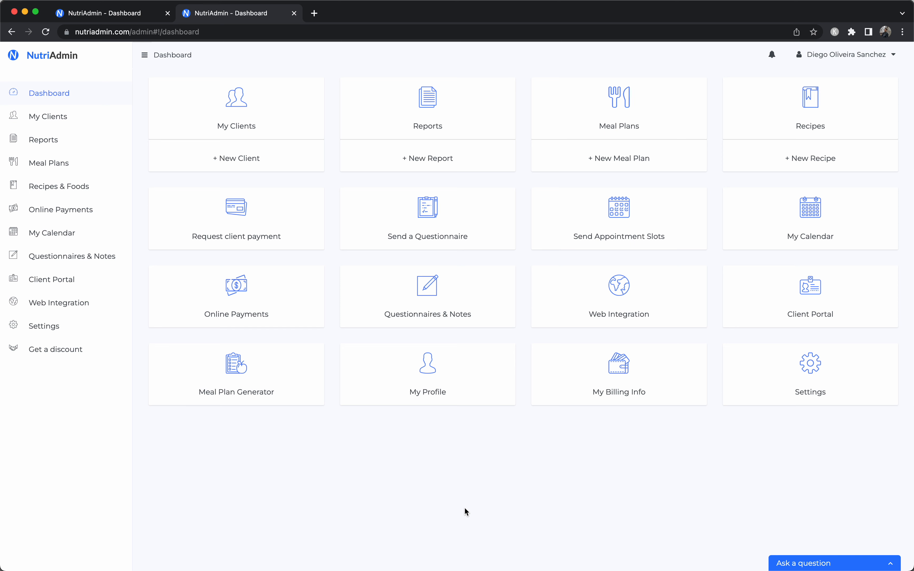
mouse_move(530, 490)
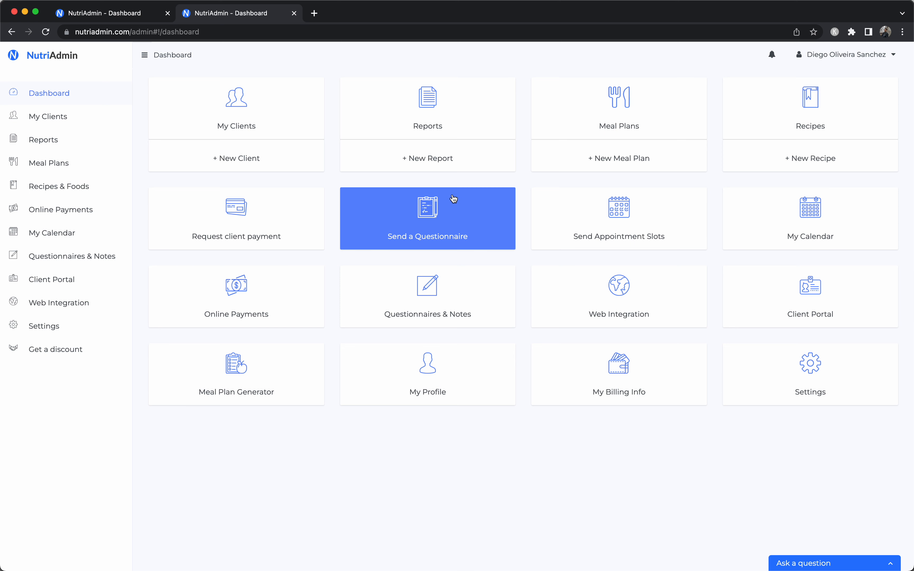
mouse_move(619, 375)
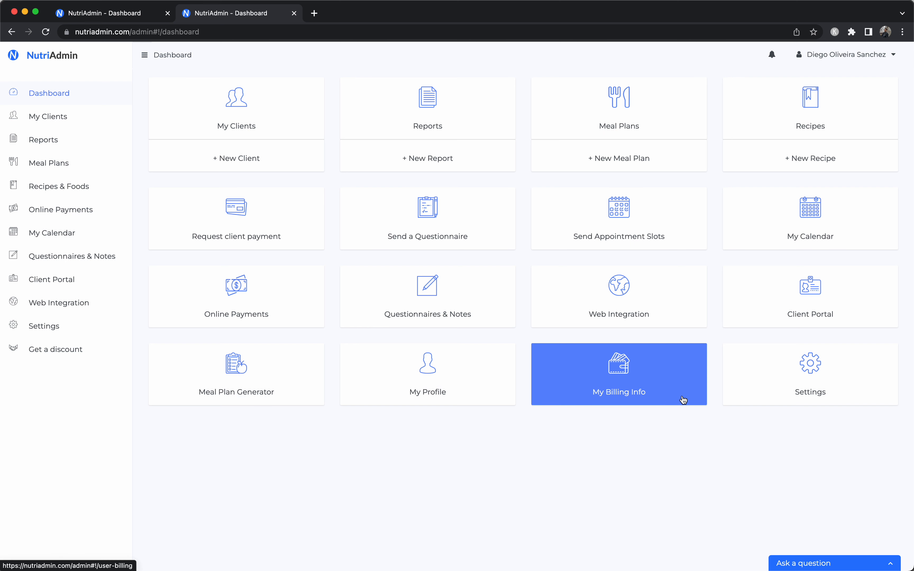
mouse_move(582, 472)
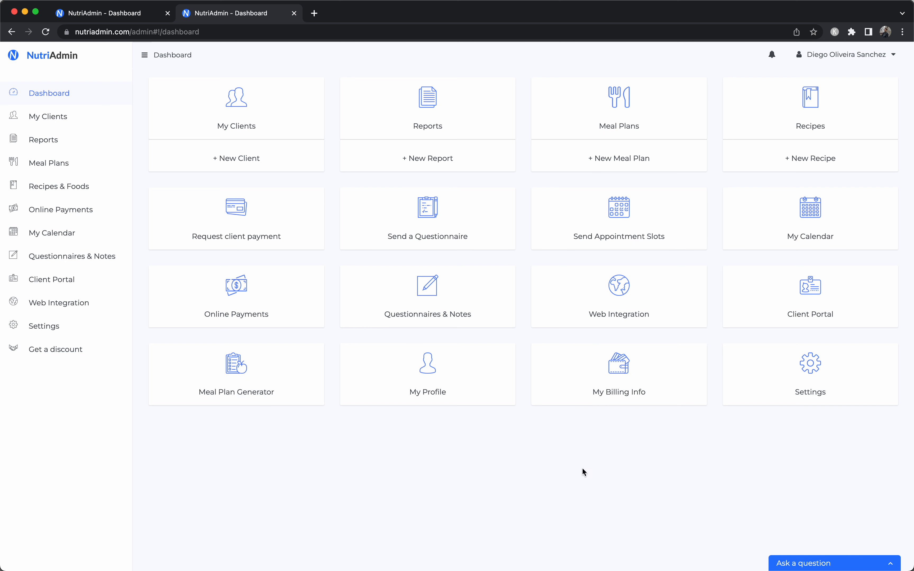
mouse_move(384, 495)
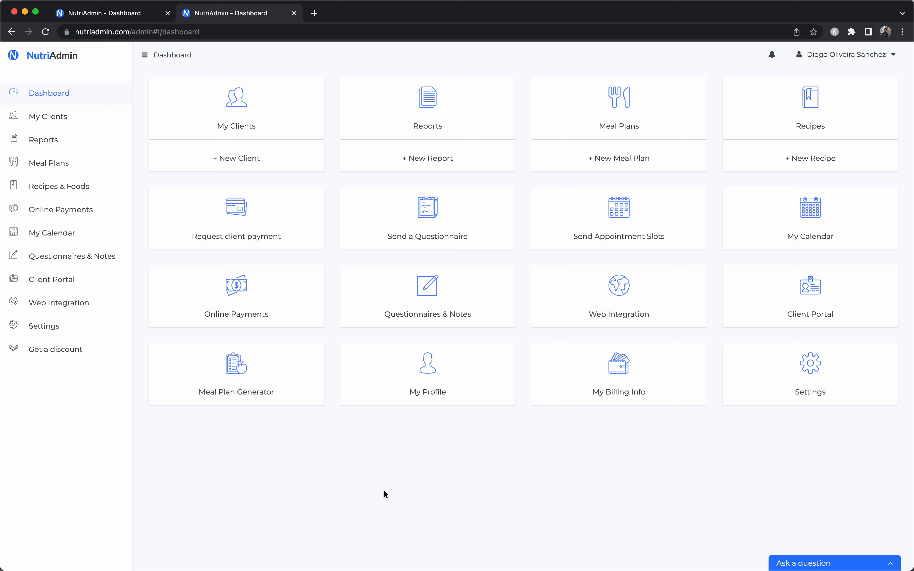
mouse_move(455, 505)
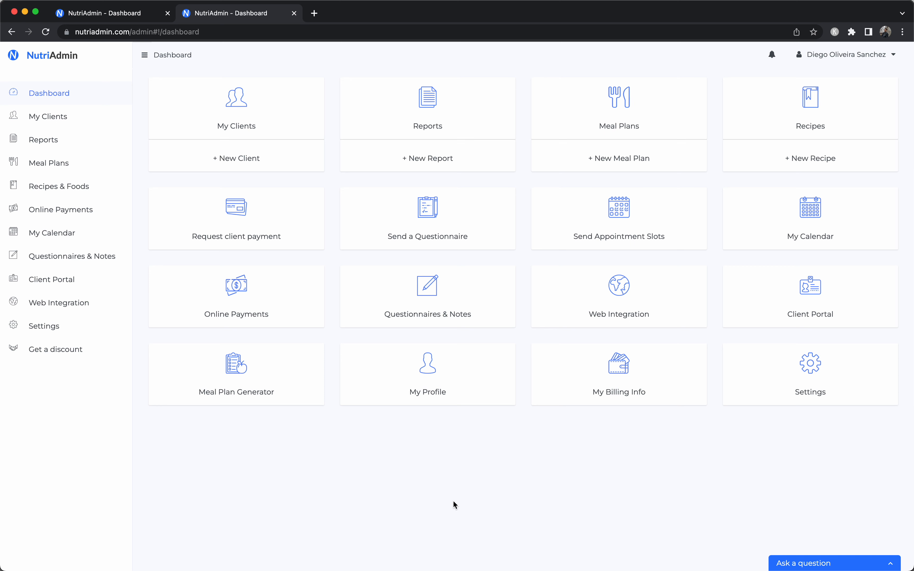
mouse_move(478, 479)
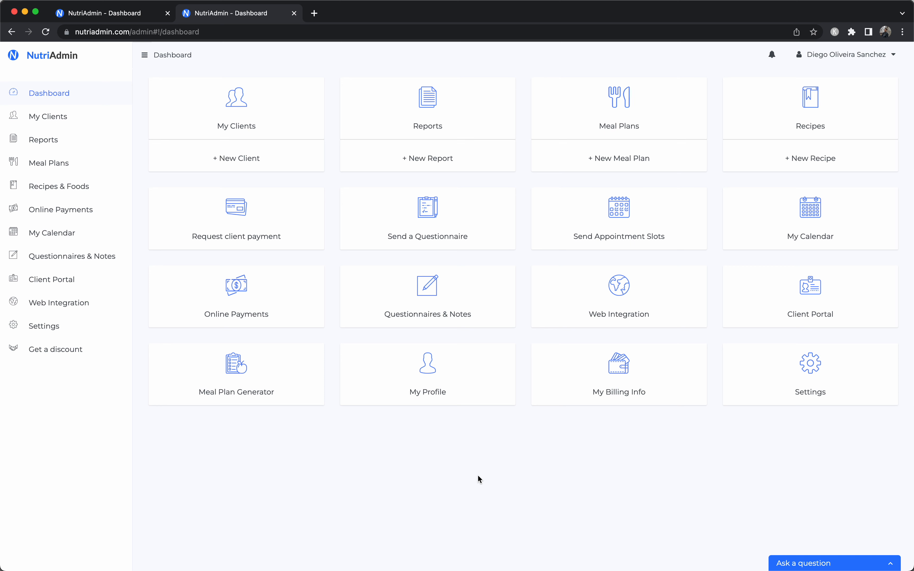
mouse_move(440, 461)
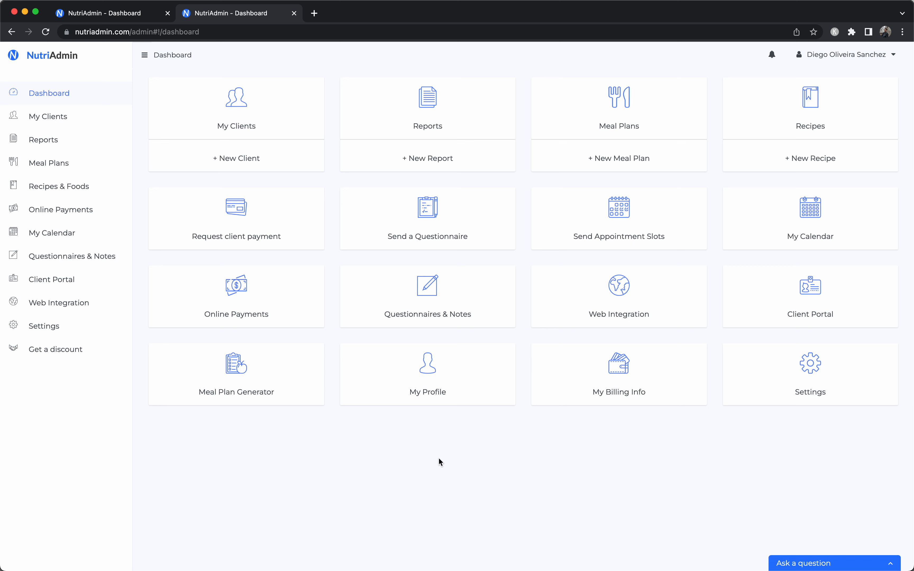
mouse_move(401, 478)
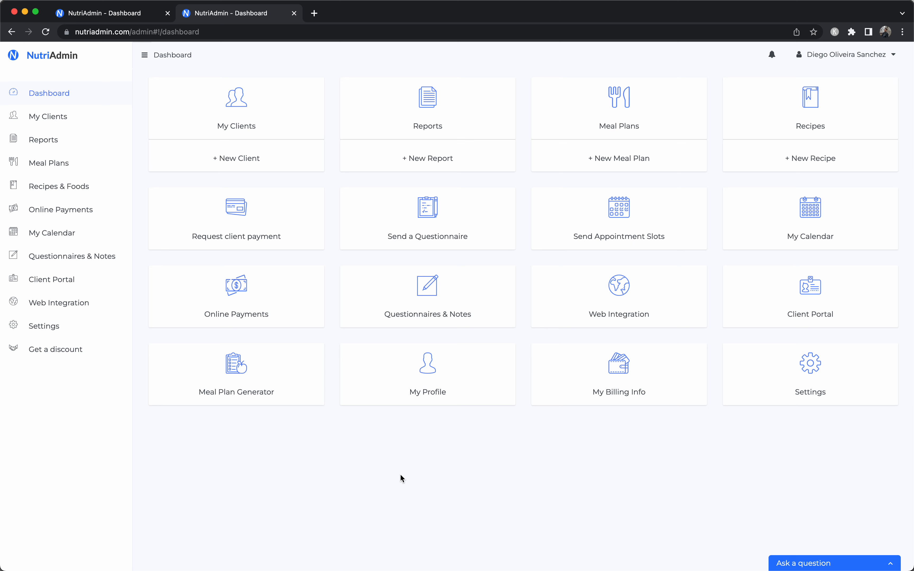
mouse_move(461, 458)
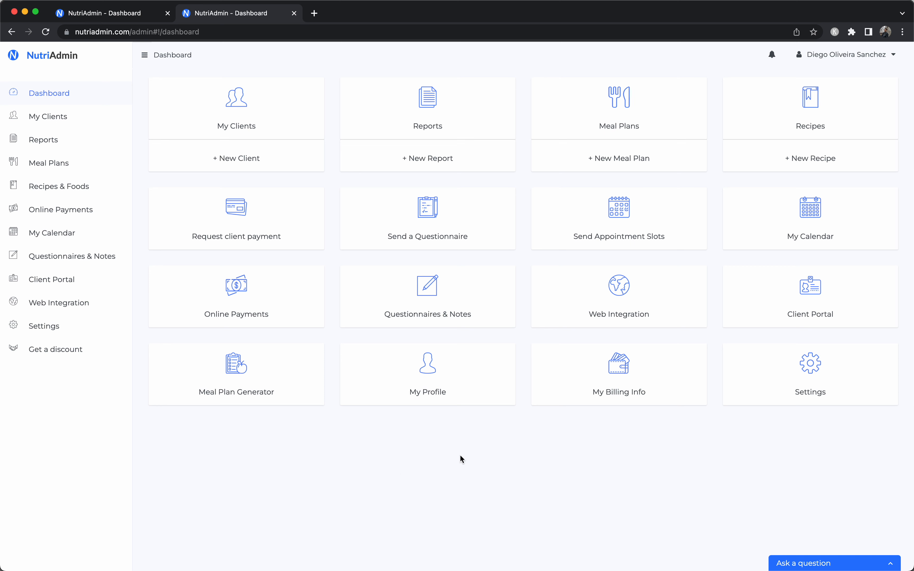
mouse_move(559, 456)
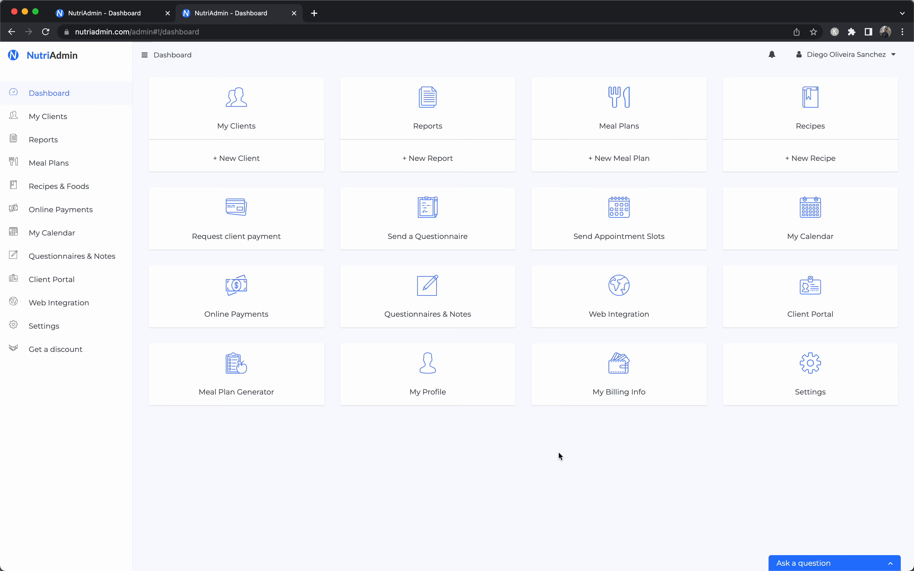
mouse_move(611, 462)
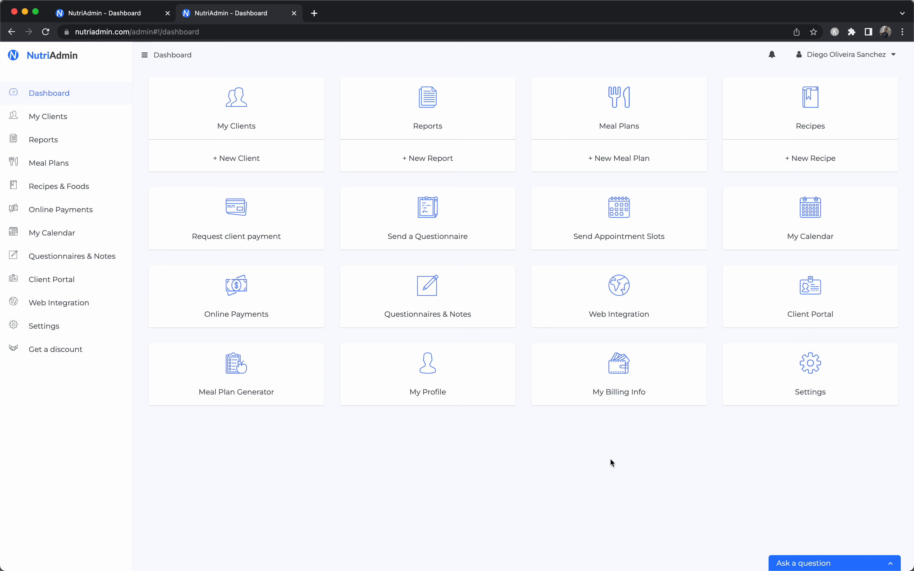
click(833, 562)
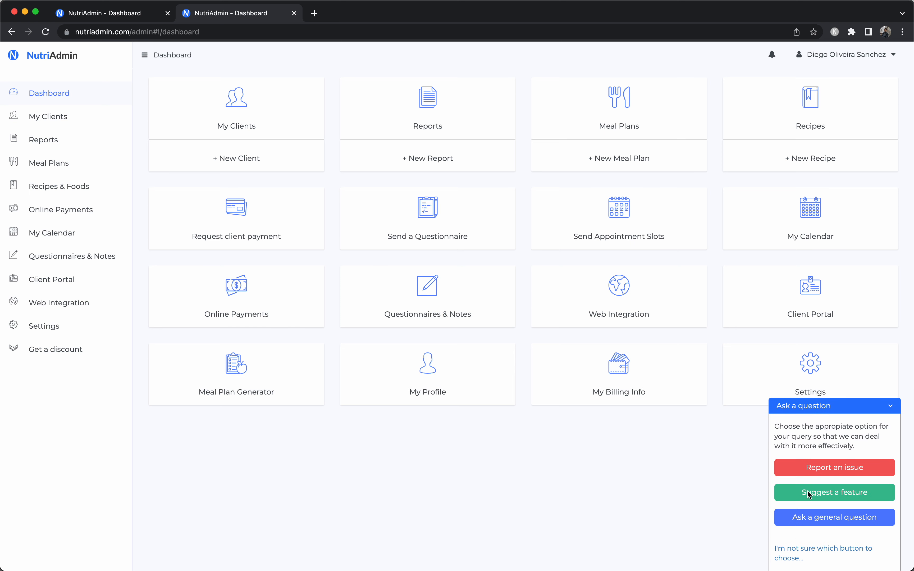
mouse_move(845, 512)
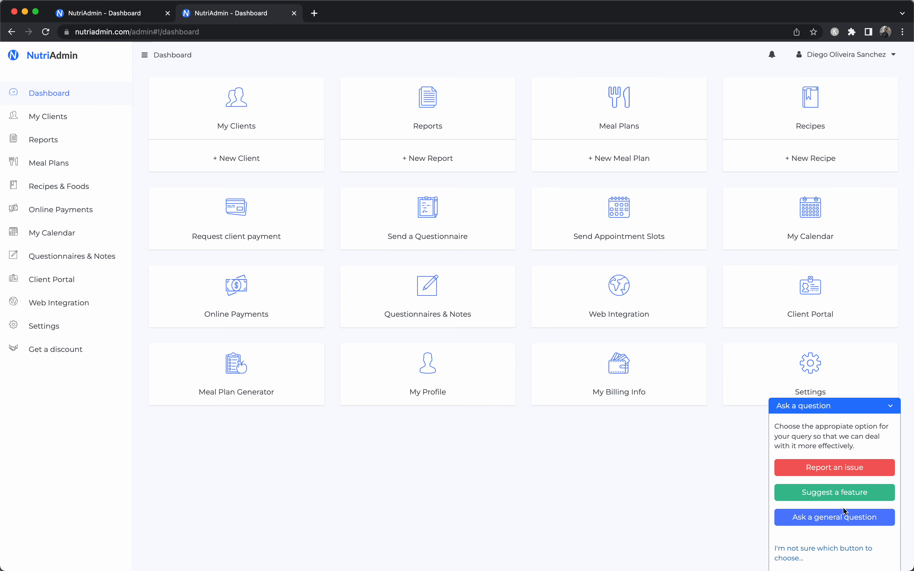
click(834, 406)
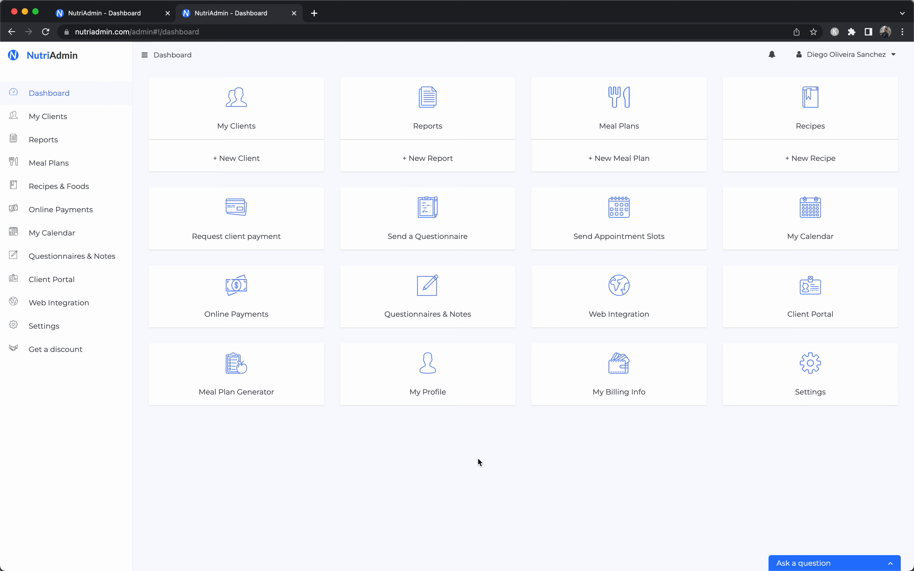
mouse_move(328, 463)
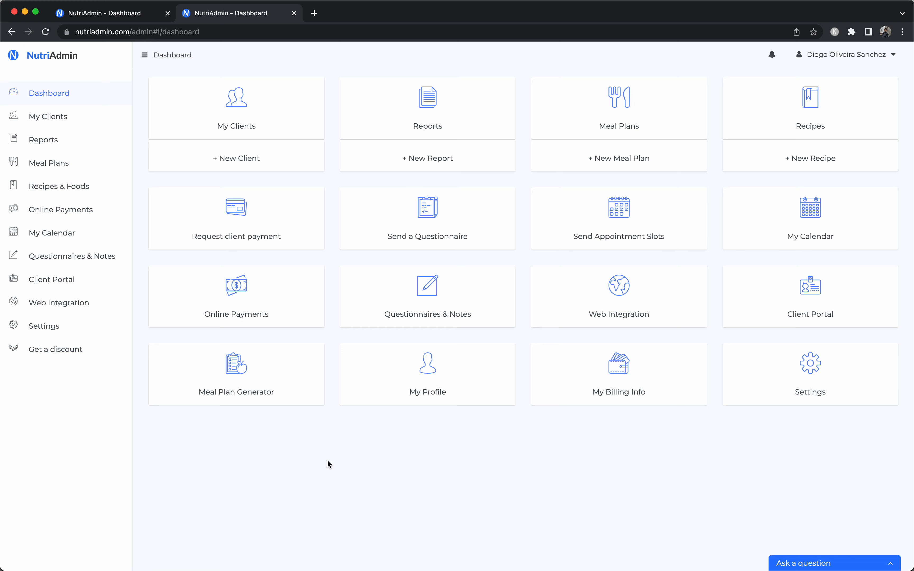
mouse_move(406, 473)
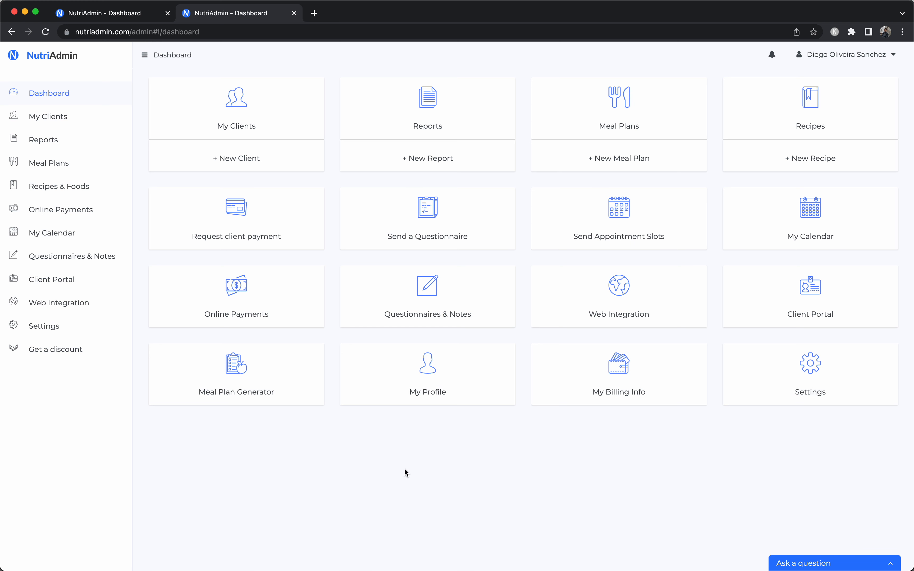
mouse_move(602, 459)
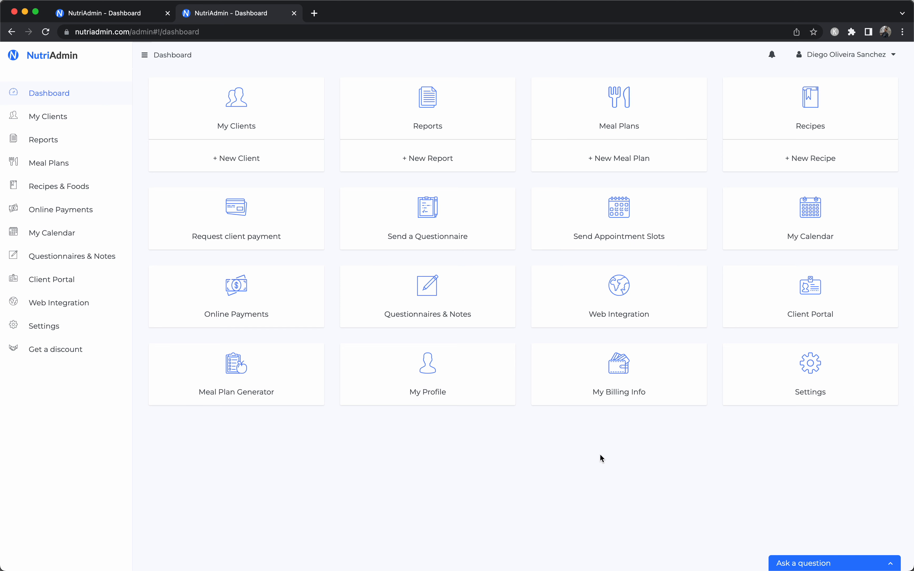
mouse_move(478, 454)
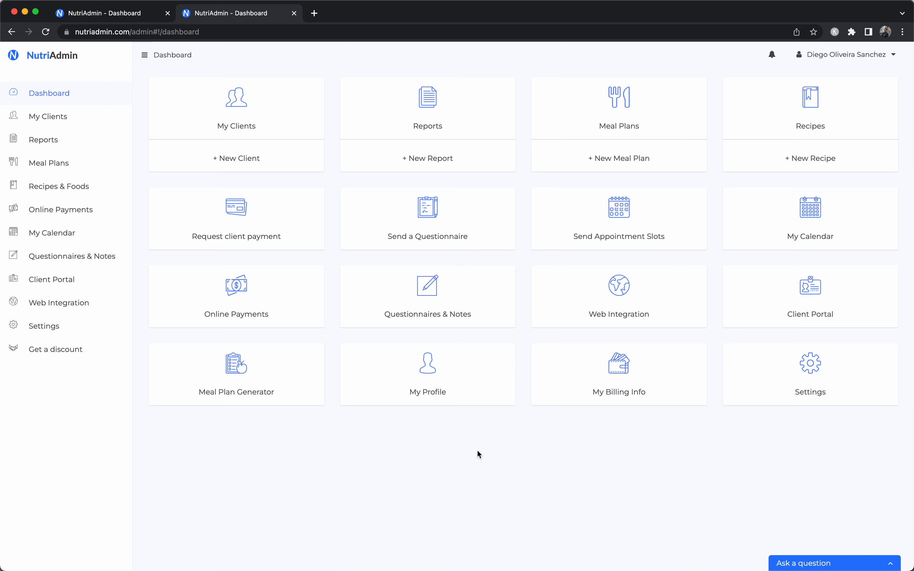